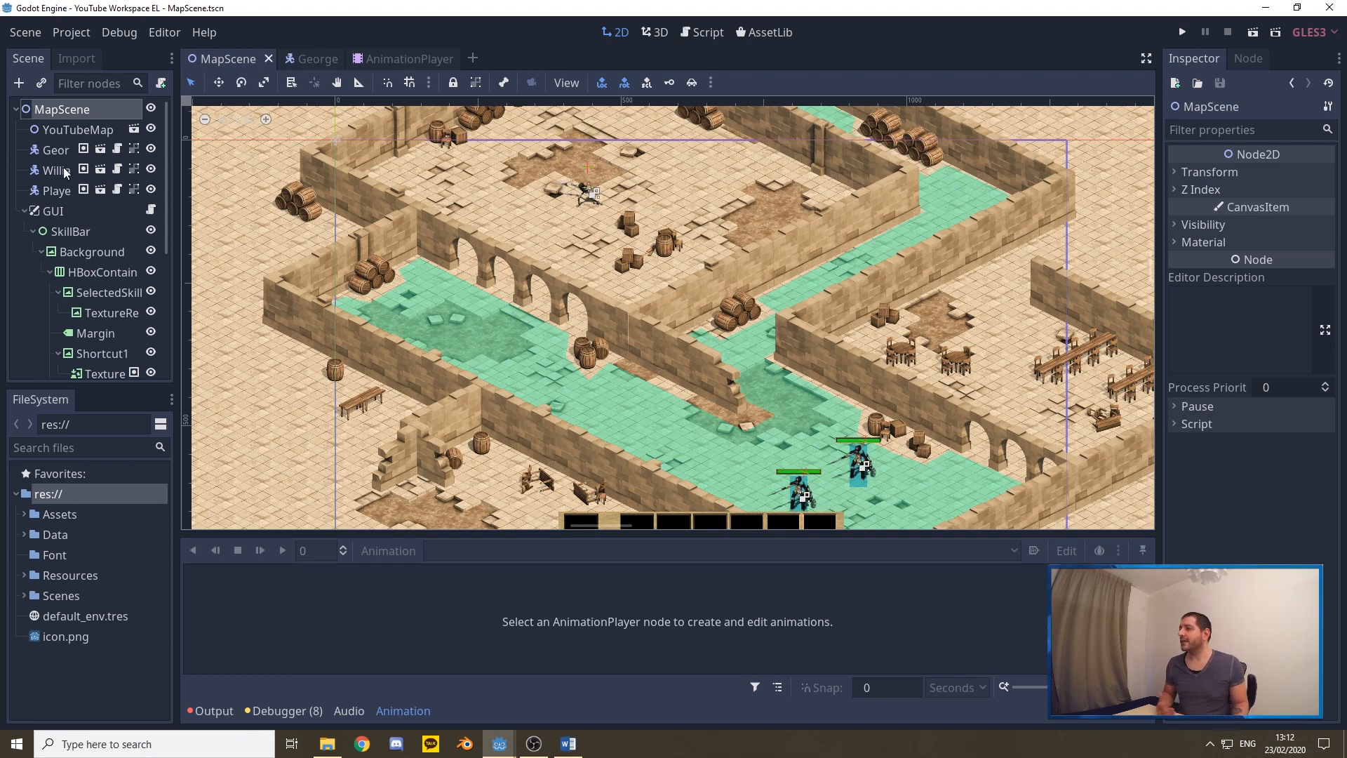
Switch to the AnimationPlayer scene and list its eight-direction Death, Idle, Shoot and Walk animations
click(305, 58)
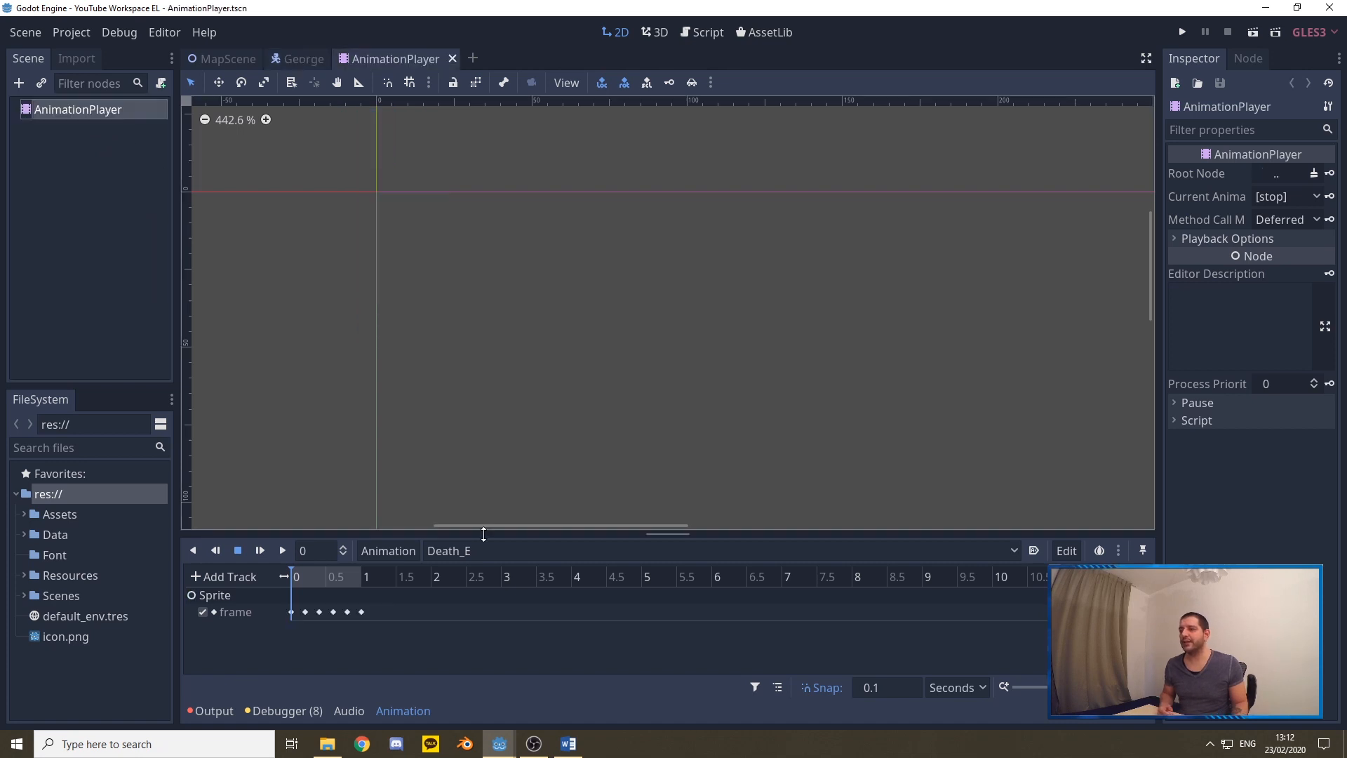
click(448, 551)
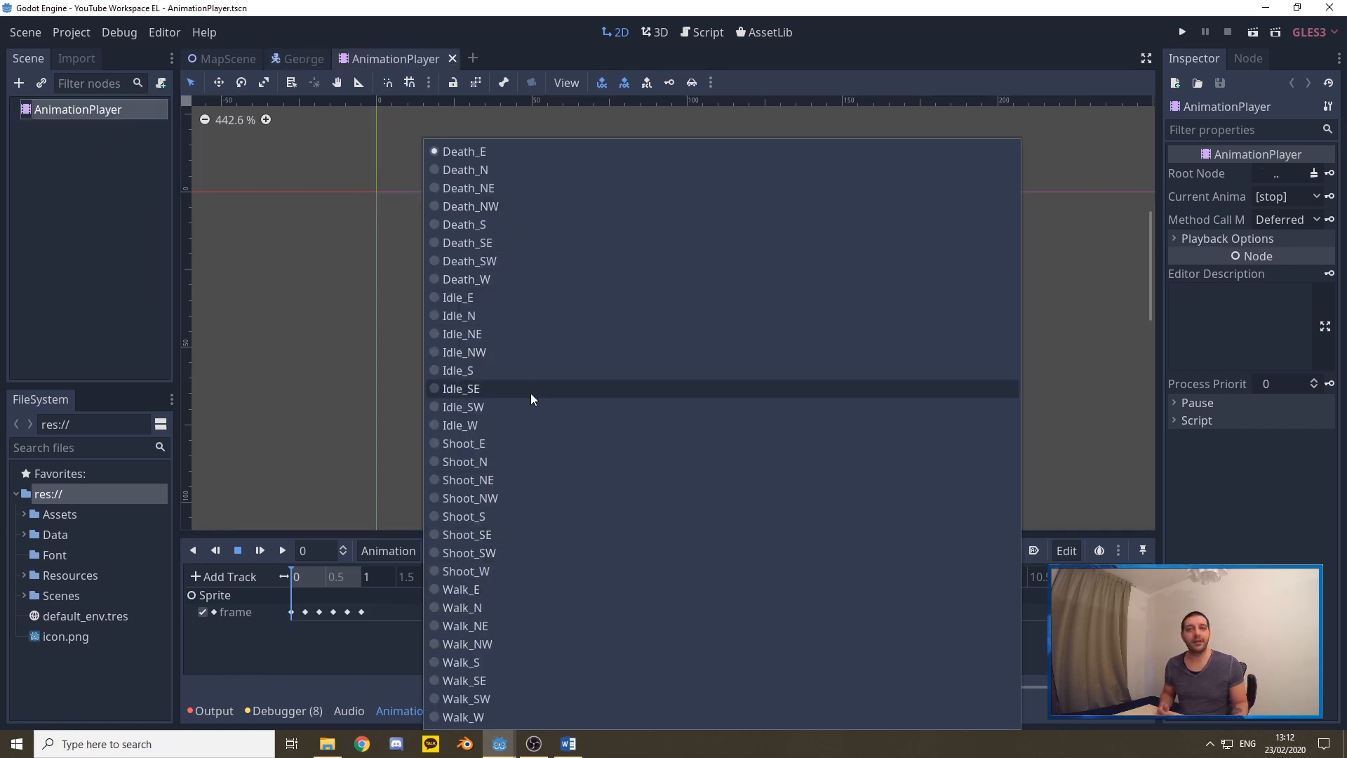
mouse_move(528, 397)
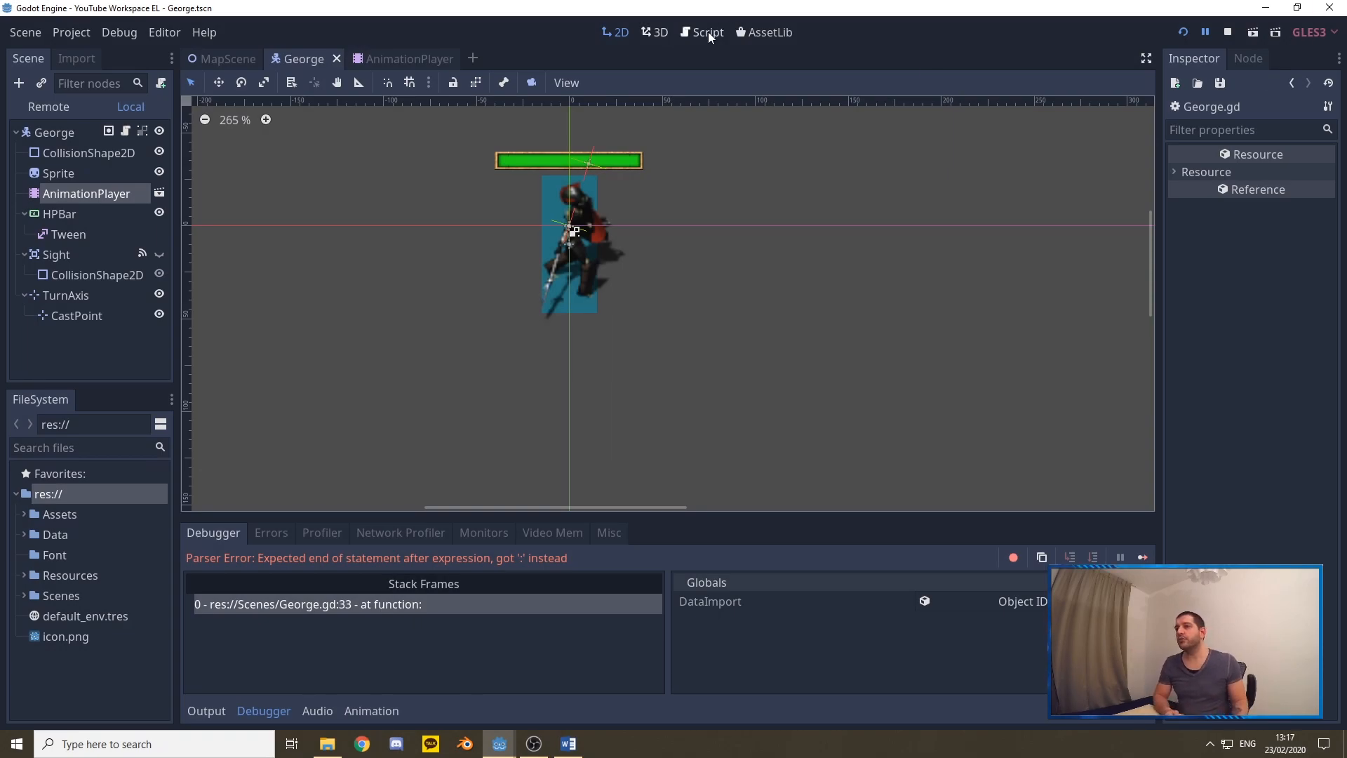
In George.gd, paste anim_direction "SW", anim_mode "Idle" and animation "Idle_SW" declarations below destination
click(707, 31)
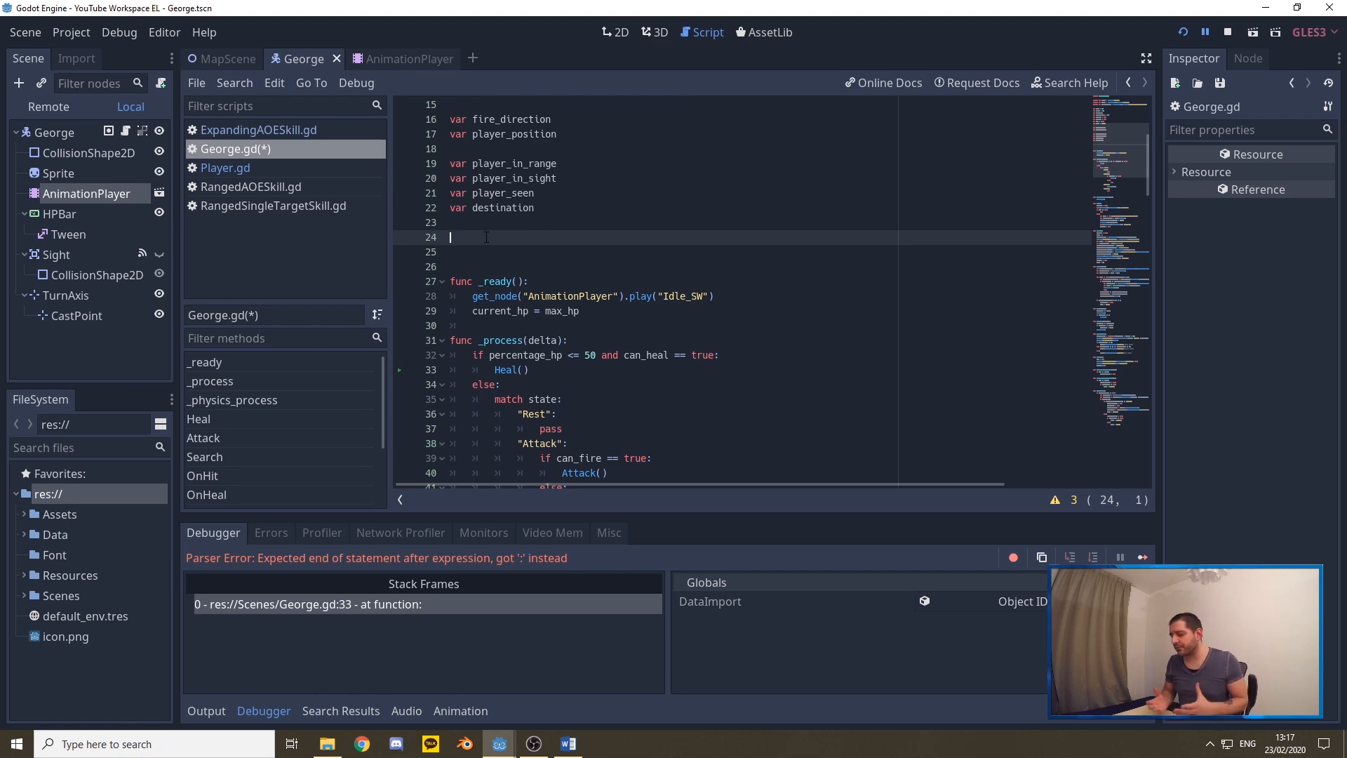
key(ctrl+v)
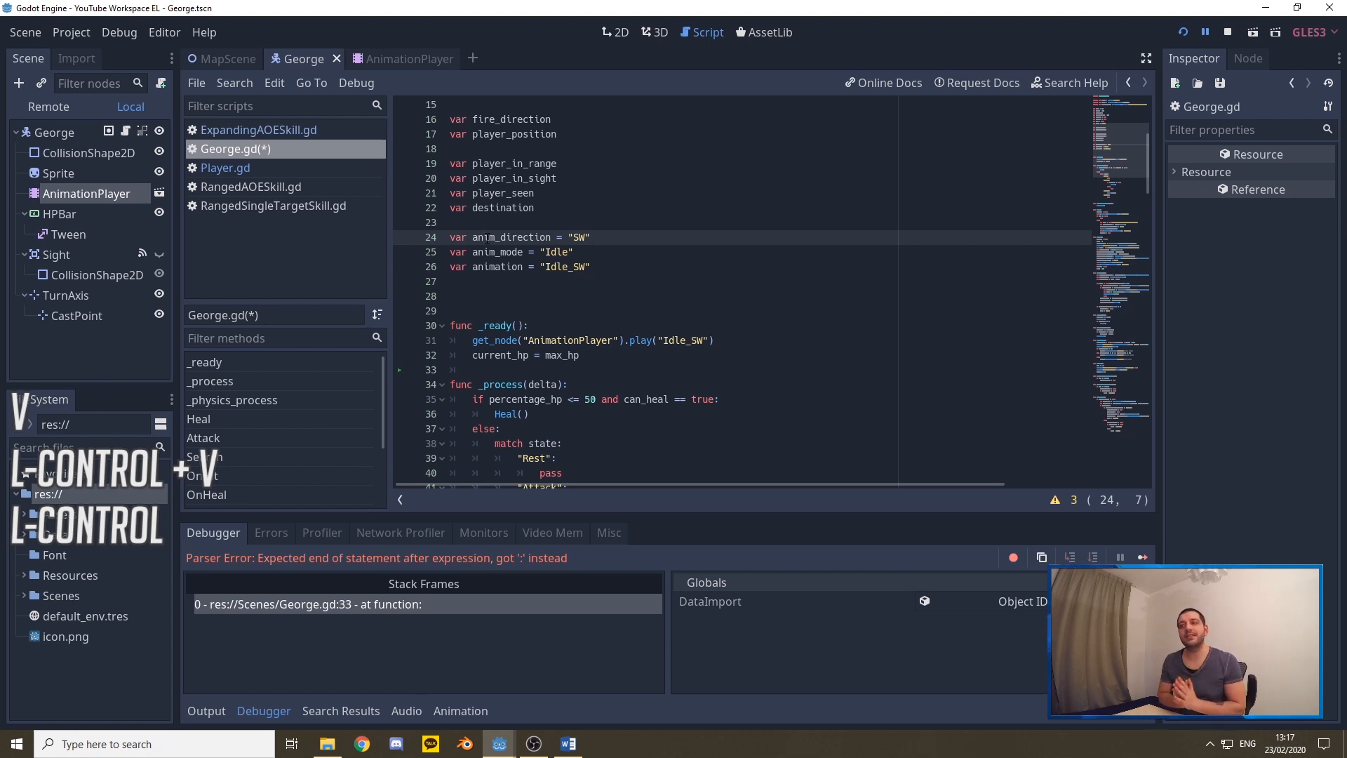
key(ctrl+v)
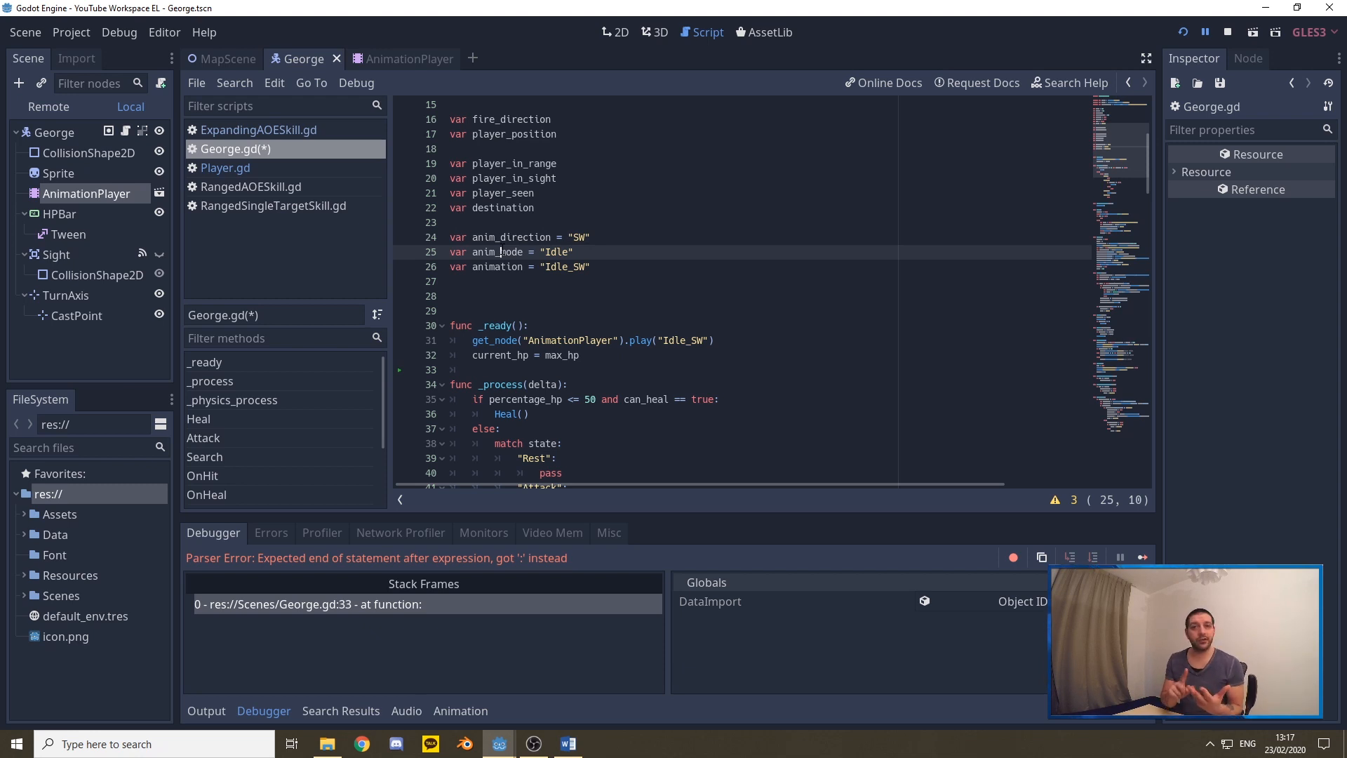
click(512, 267)
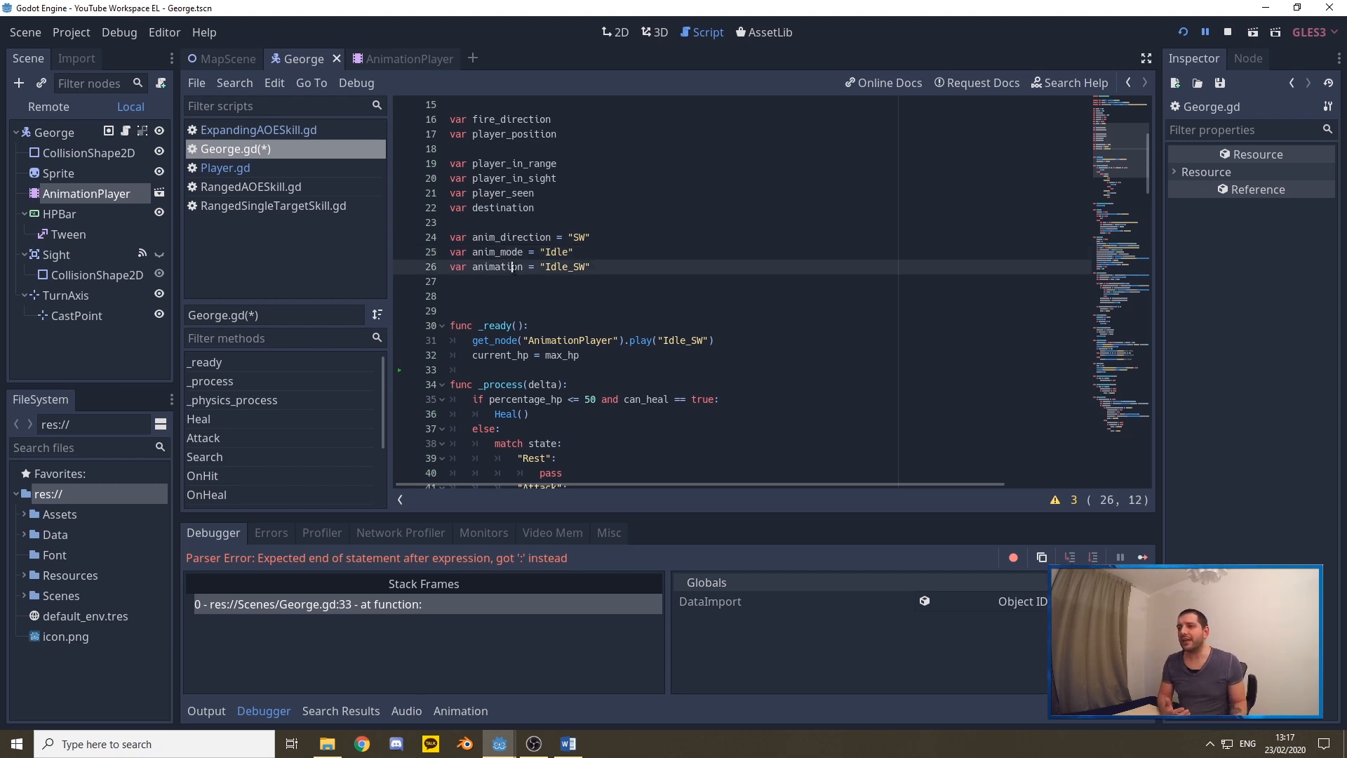
double_click(563, 267)
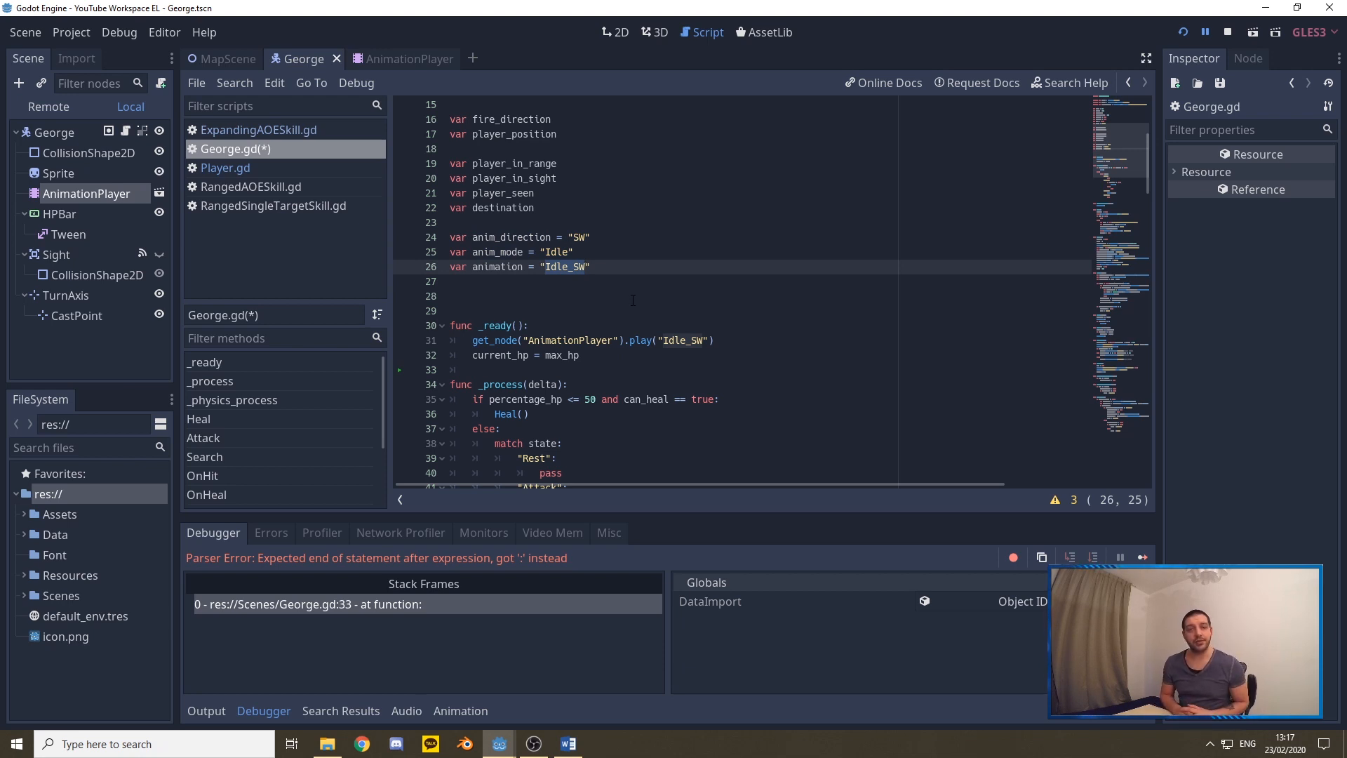
Delete the hard-coded get_node("AnimationPlayer").play("Idle_SW") line from _ready
scroll(down, 3)
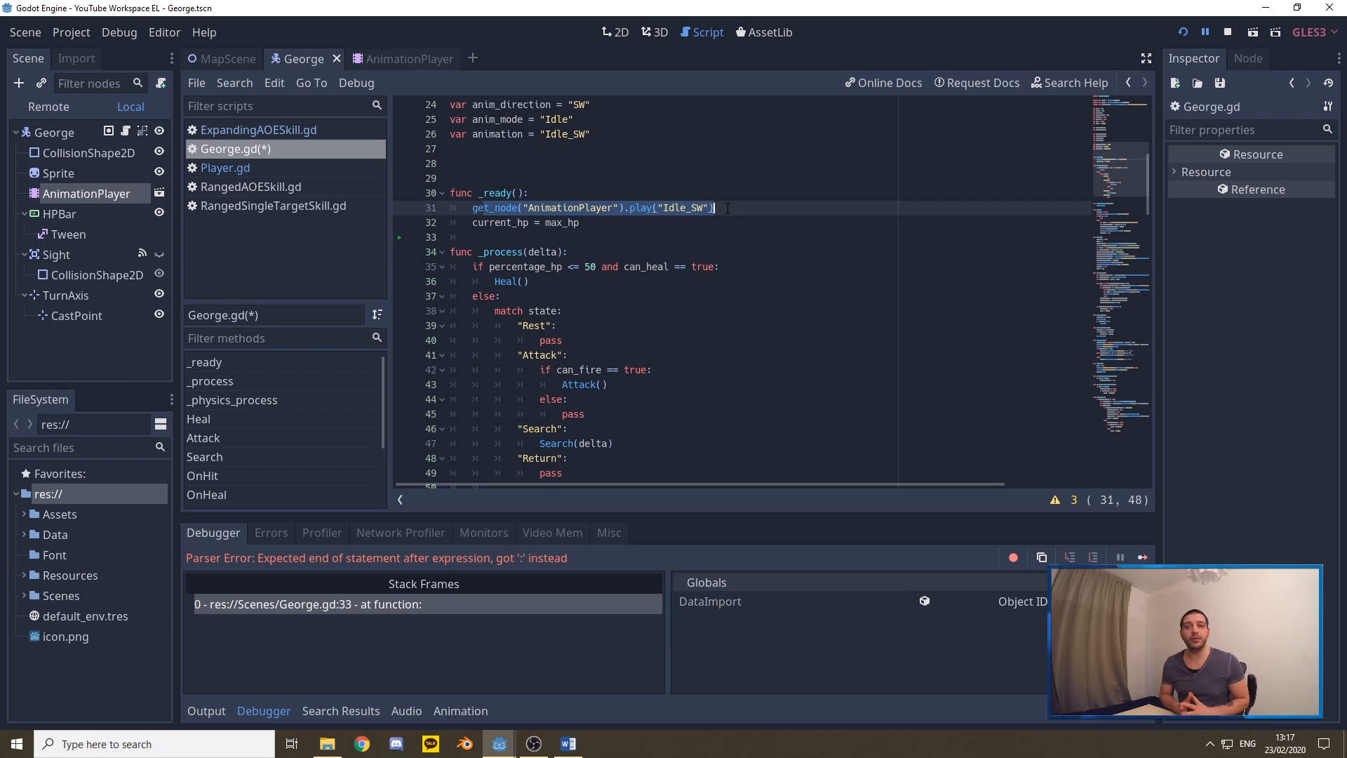
key(backspace)
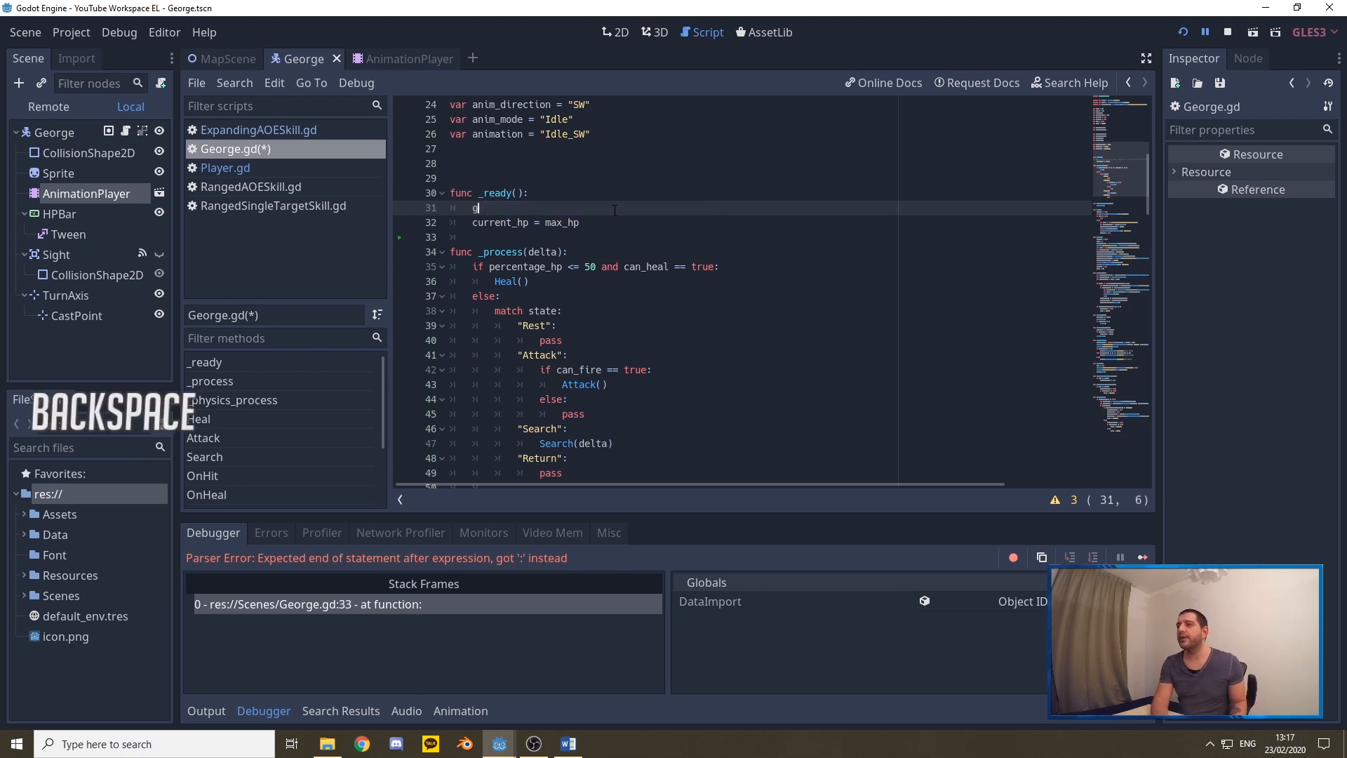
key(Backspace)
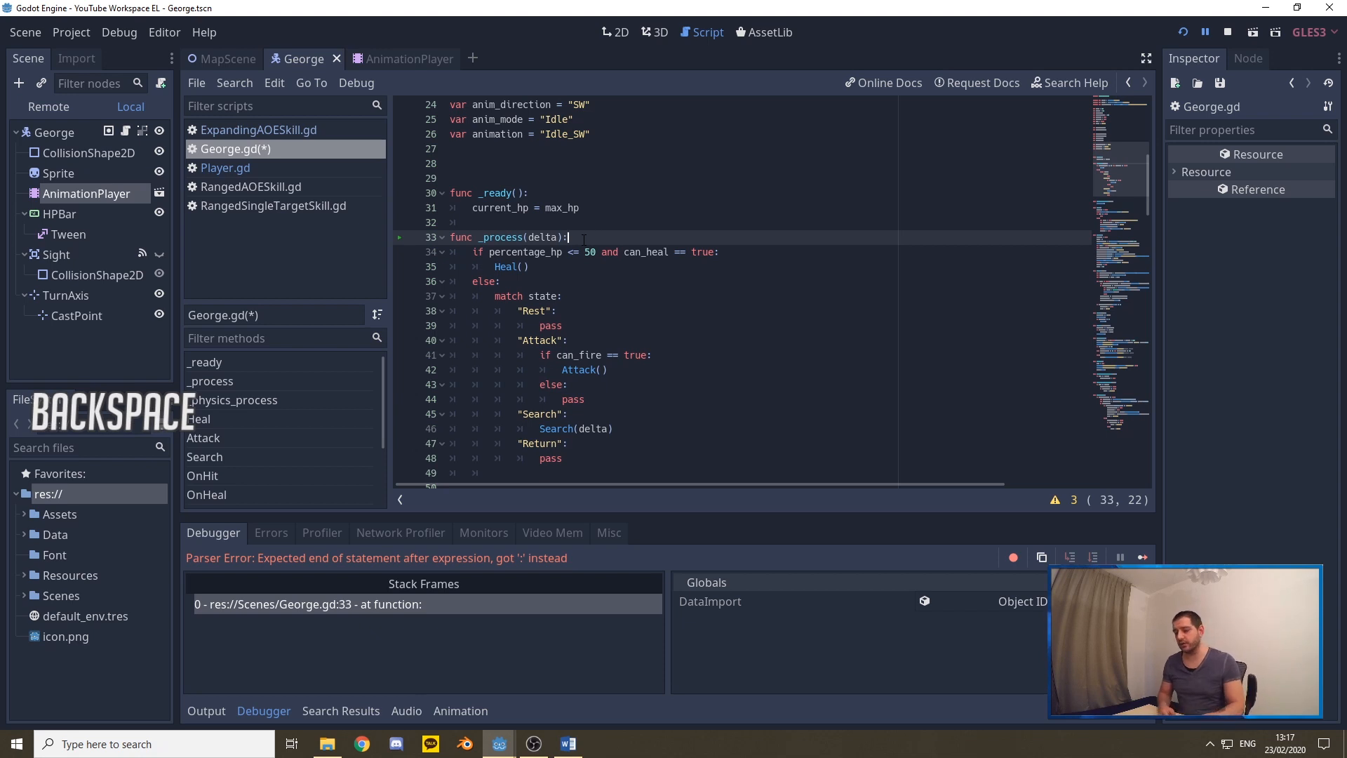
Add an AnimationLoop() call as the first line of _process
key(enter)
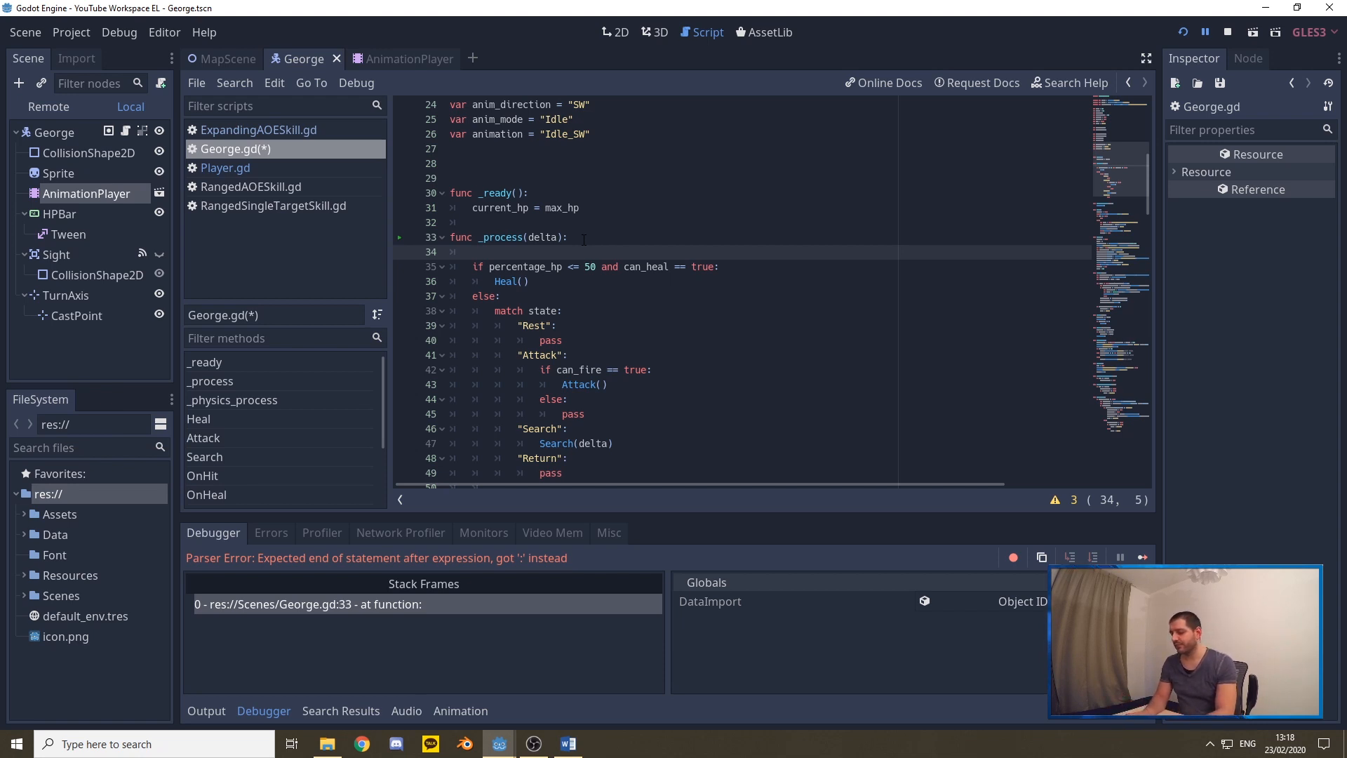
text(AnimationLoo)
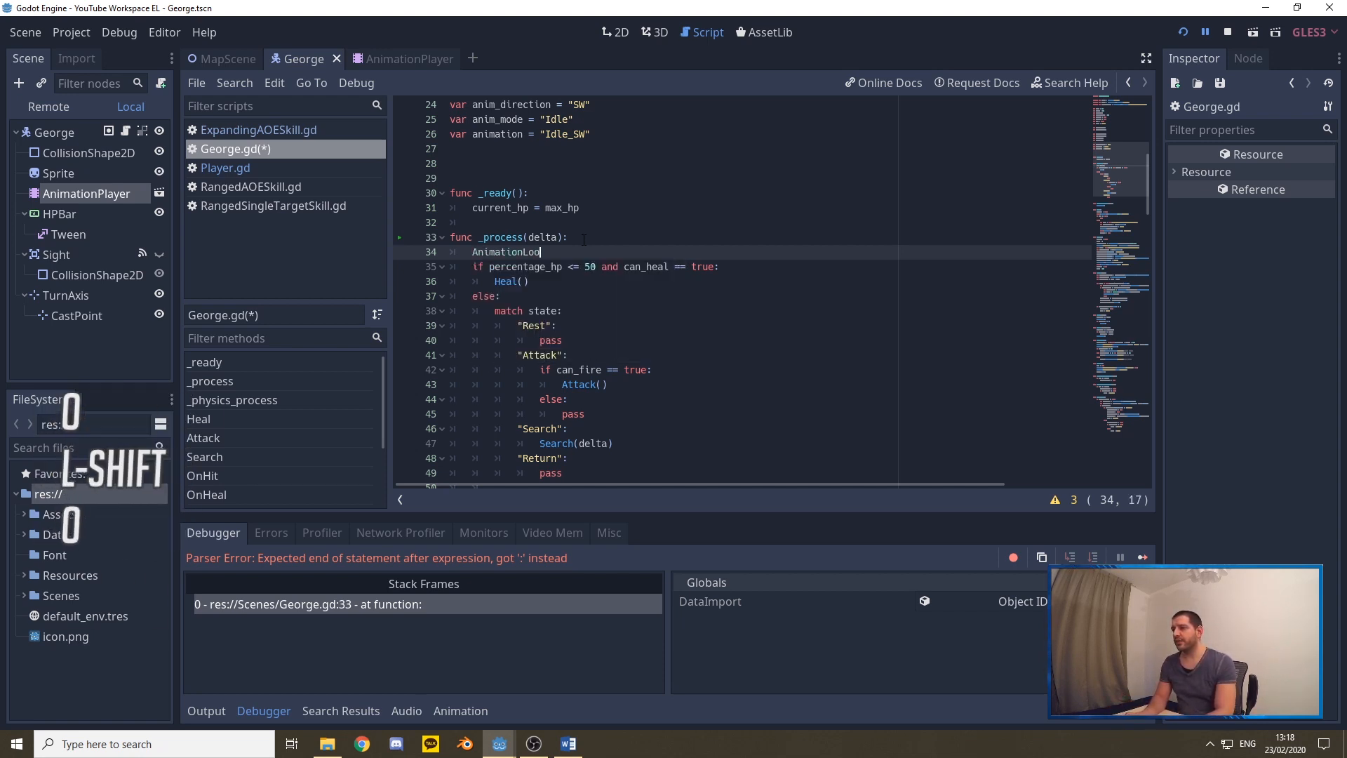
text(())
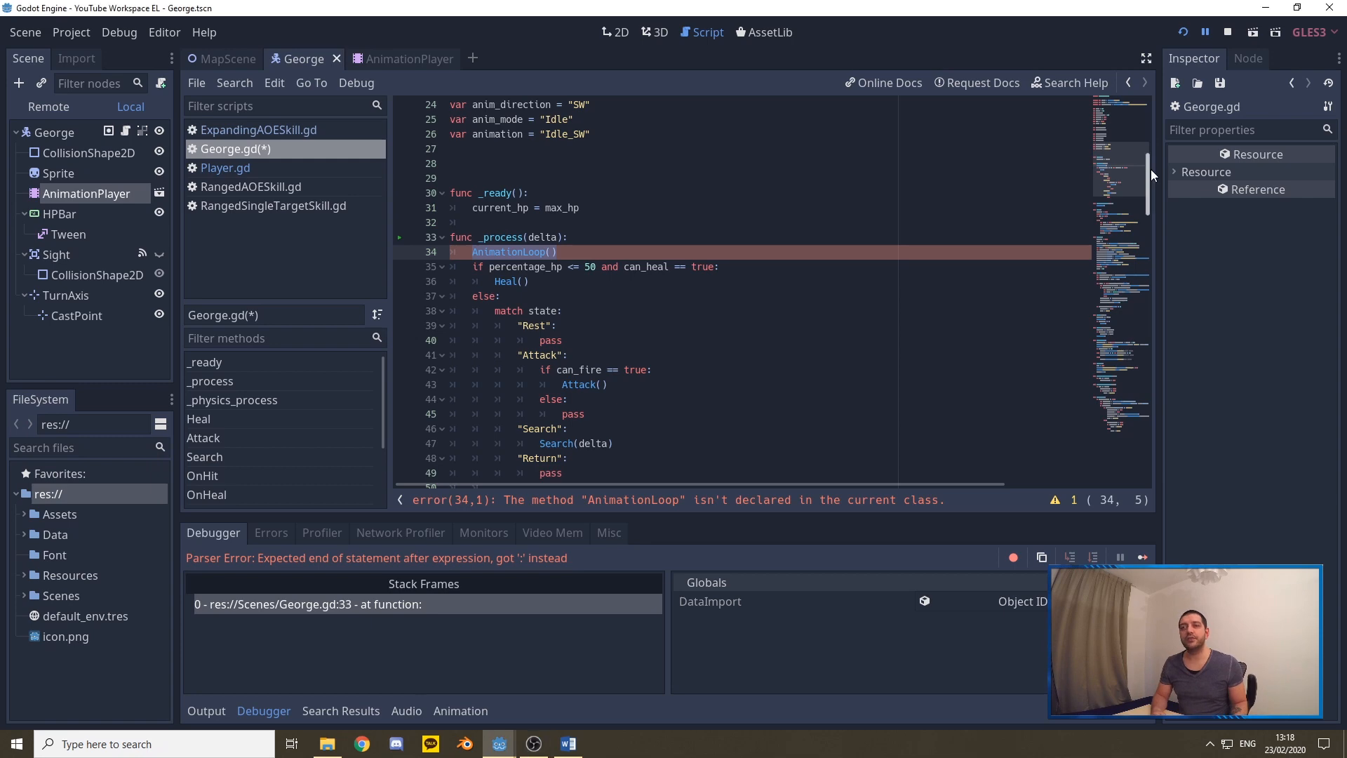
Append func AnimationLoop() that plays anim_mode + "_" + anim_direction via AnimationPlayer
scroll(down, 3)
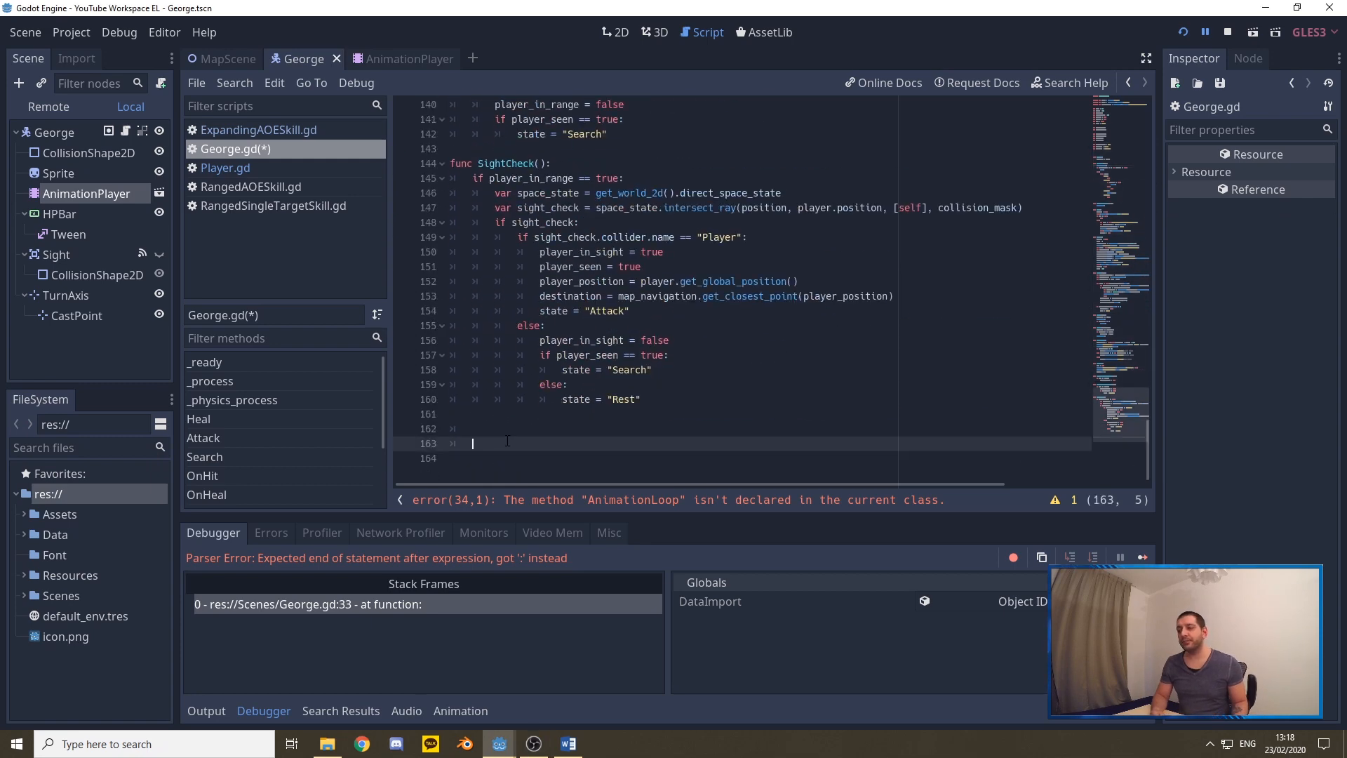
key(ctrl+v)
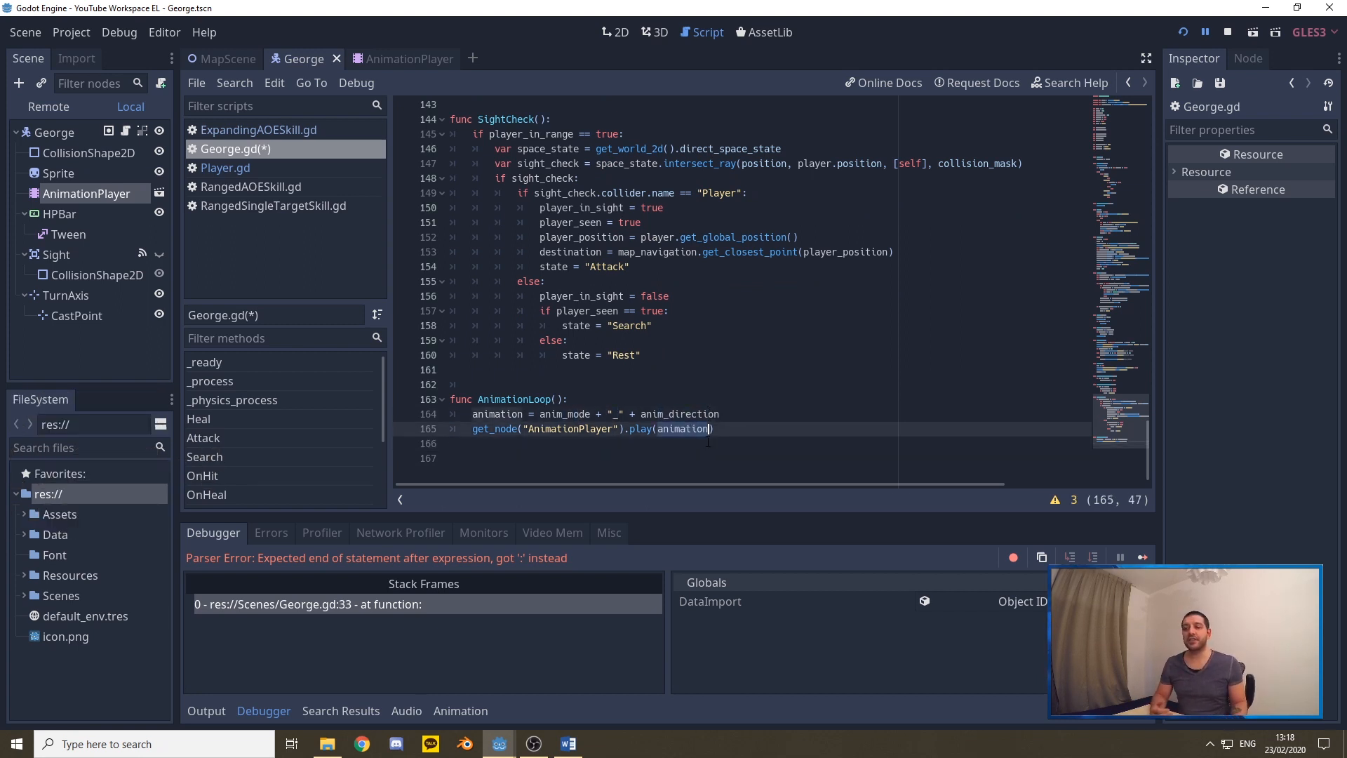
mouse_move(733, 306)
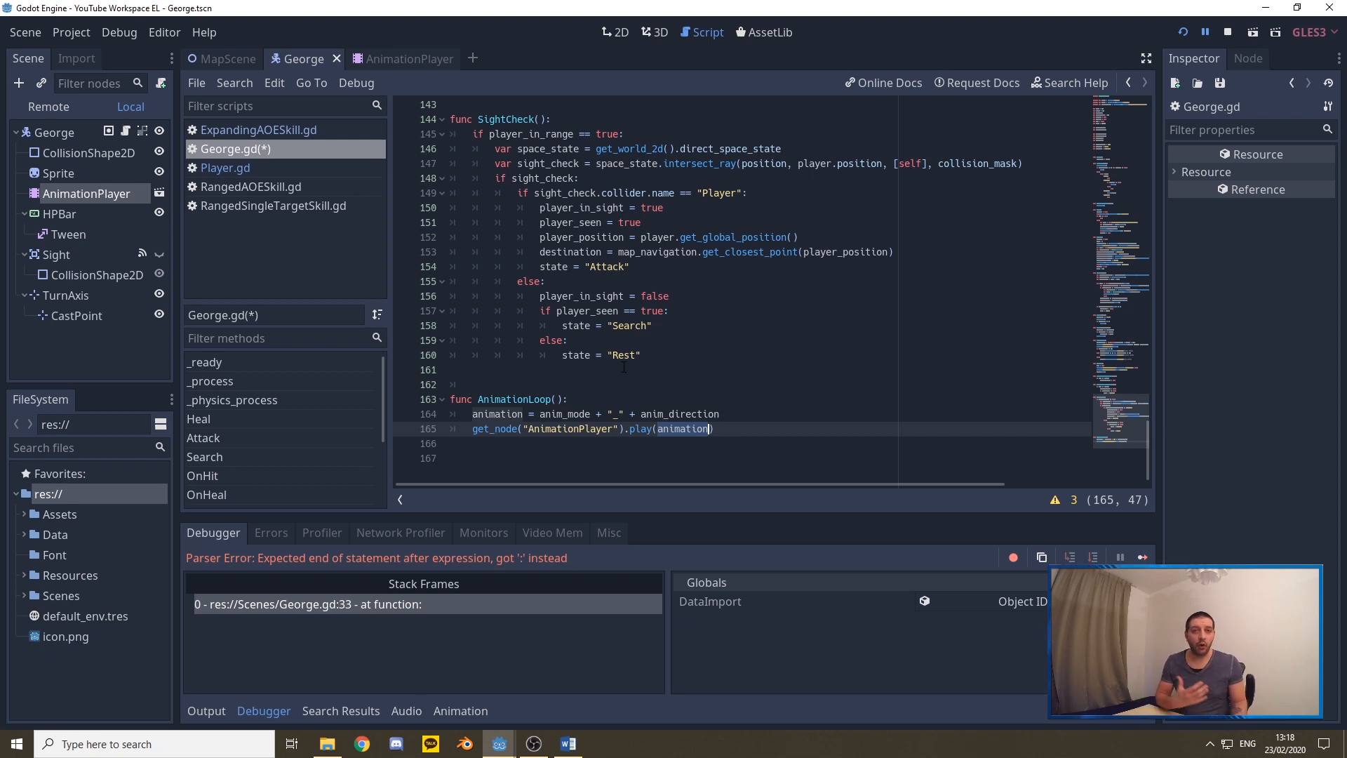
click(569, 414)
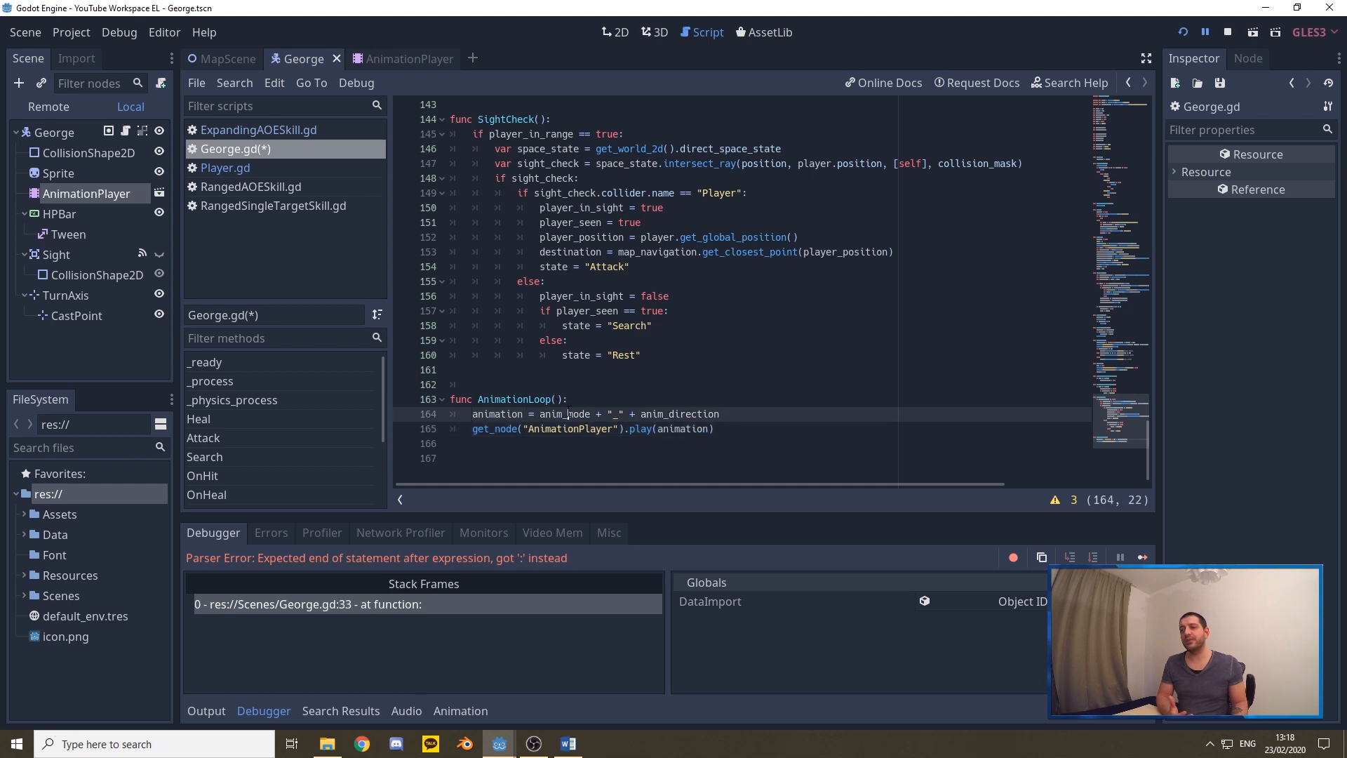
double_click(677, 413)
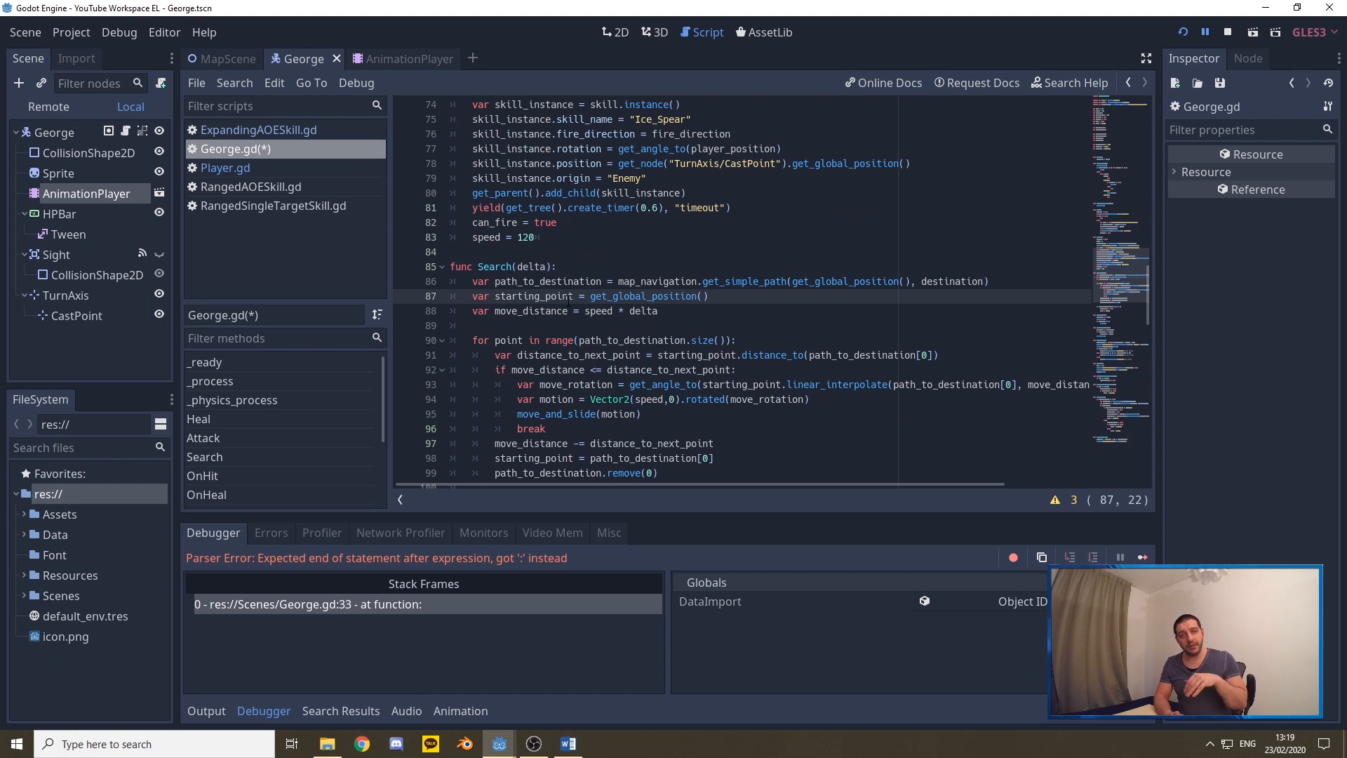
Add anim_mode = "Walk" before move_and_slide in Search()
scroll(down, 3)
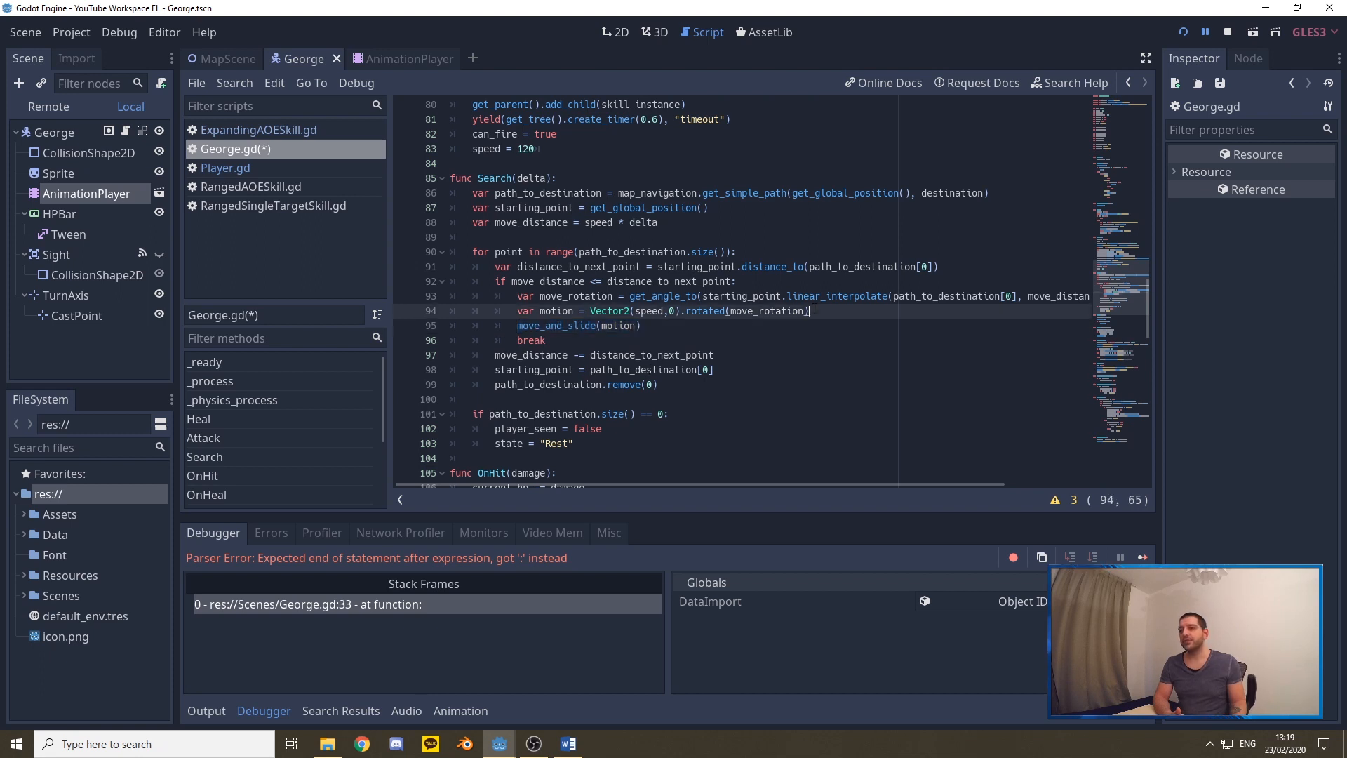
text(v)
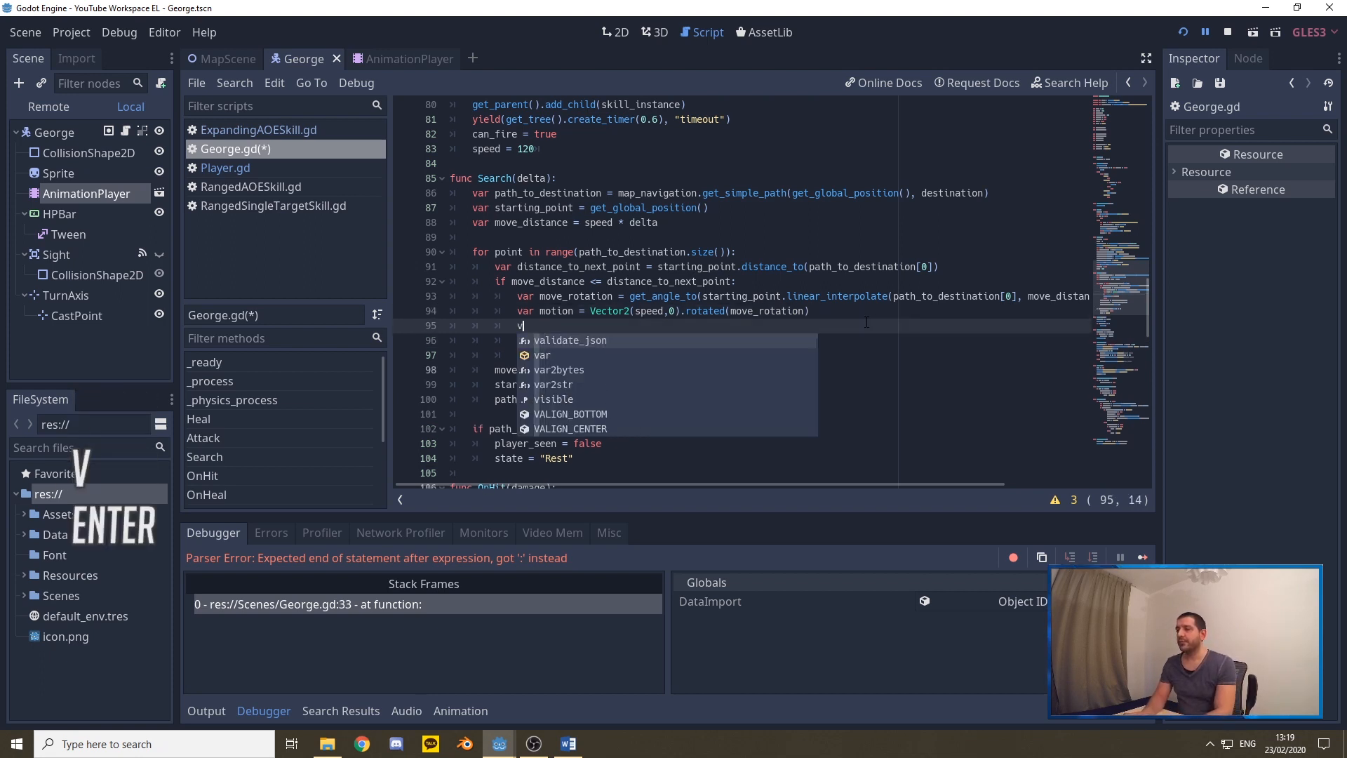
text(anim_mode)
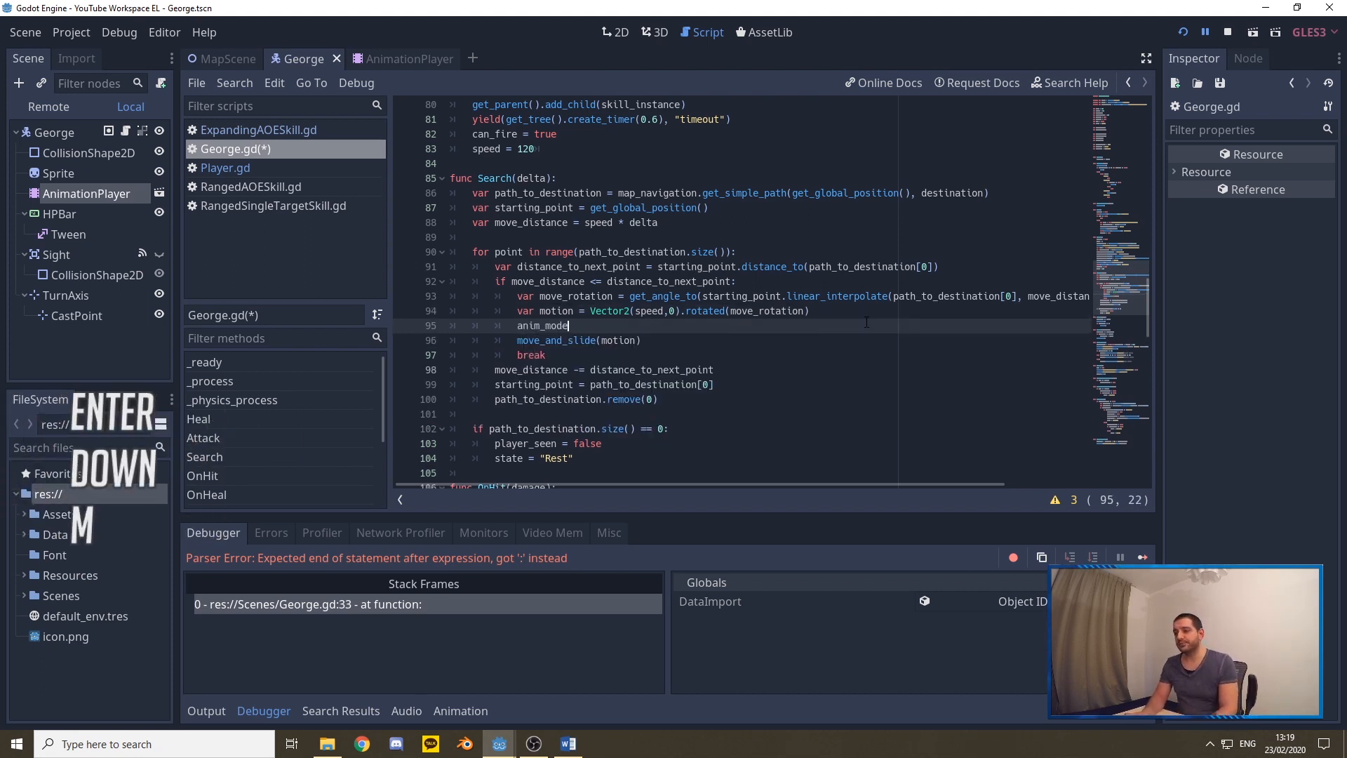
text(= "Walk)
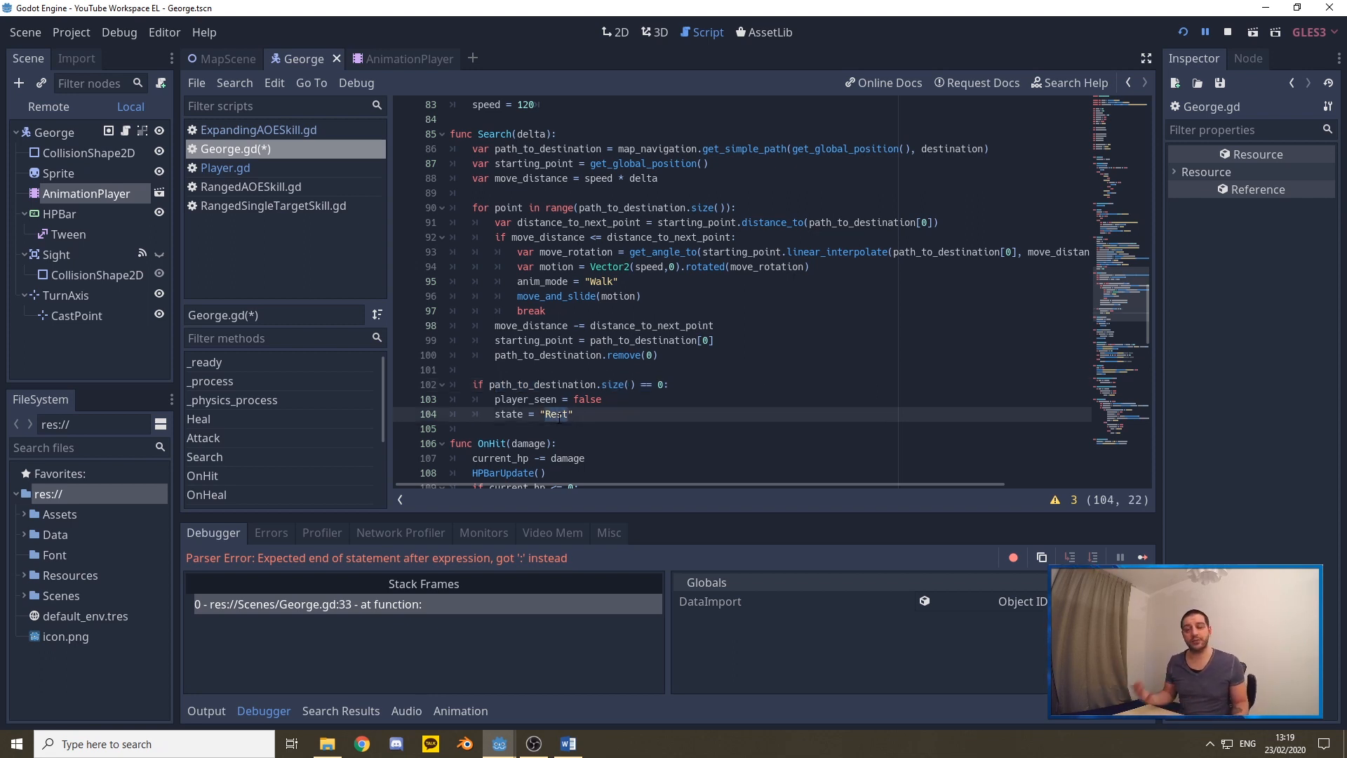
Add anim_mode = "Idle" after state = "Rest" in Search()
key(enter)
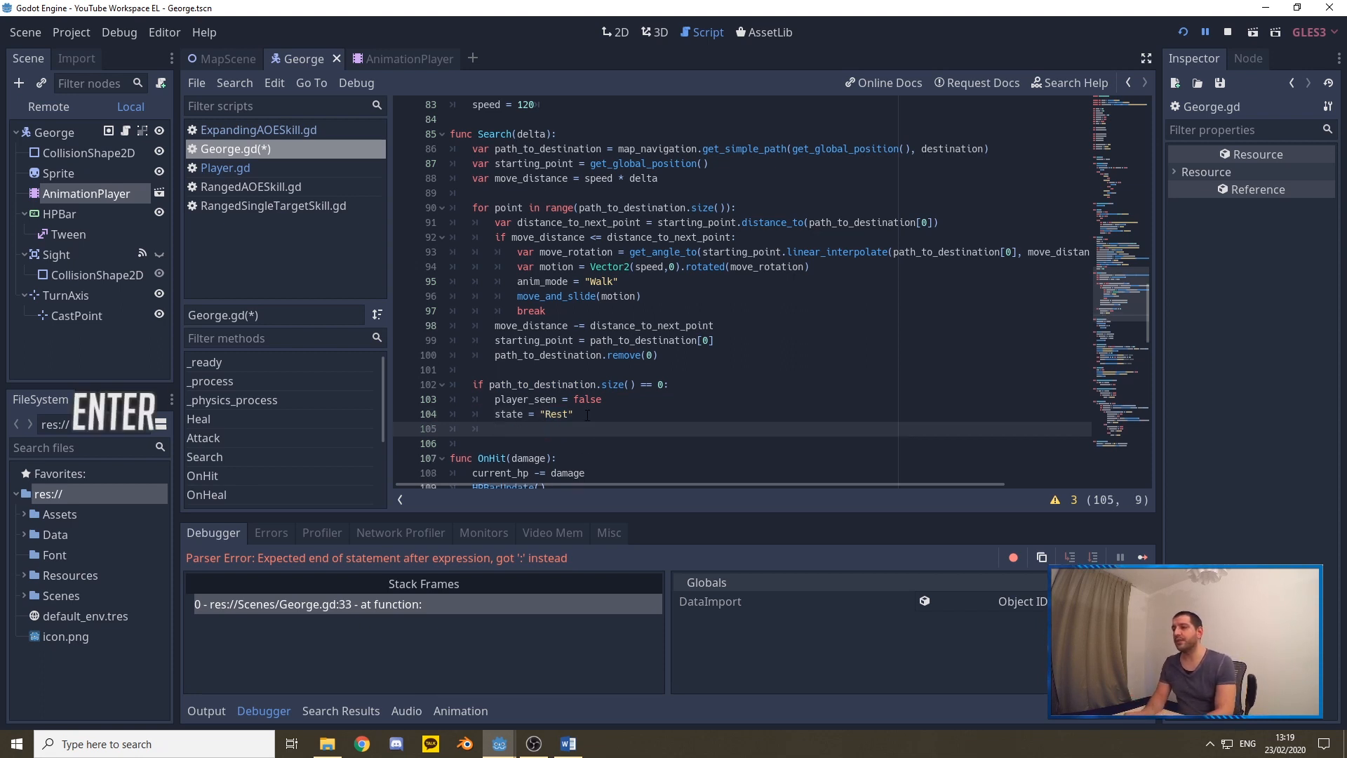
text(anim_o)
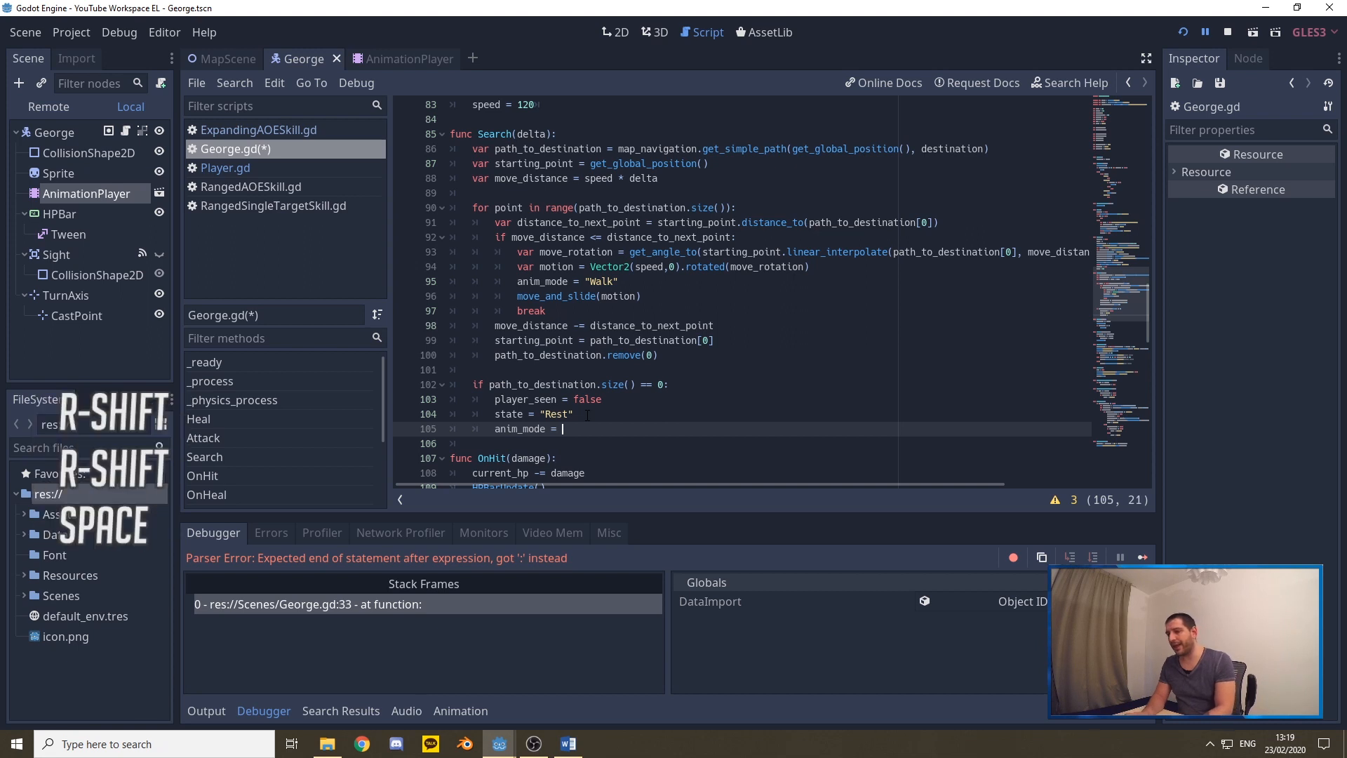
text("Idle")
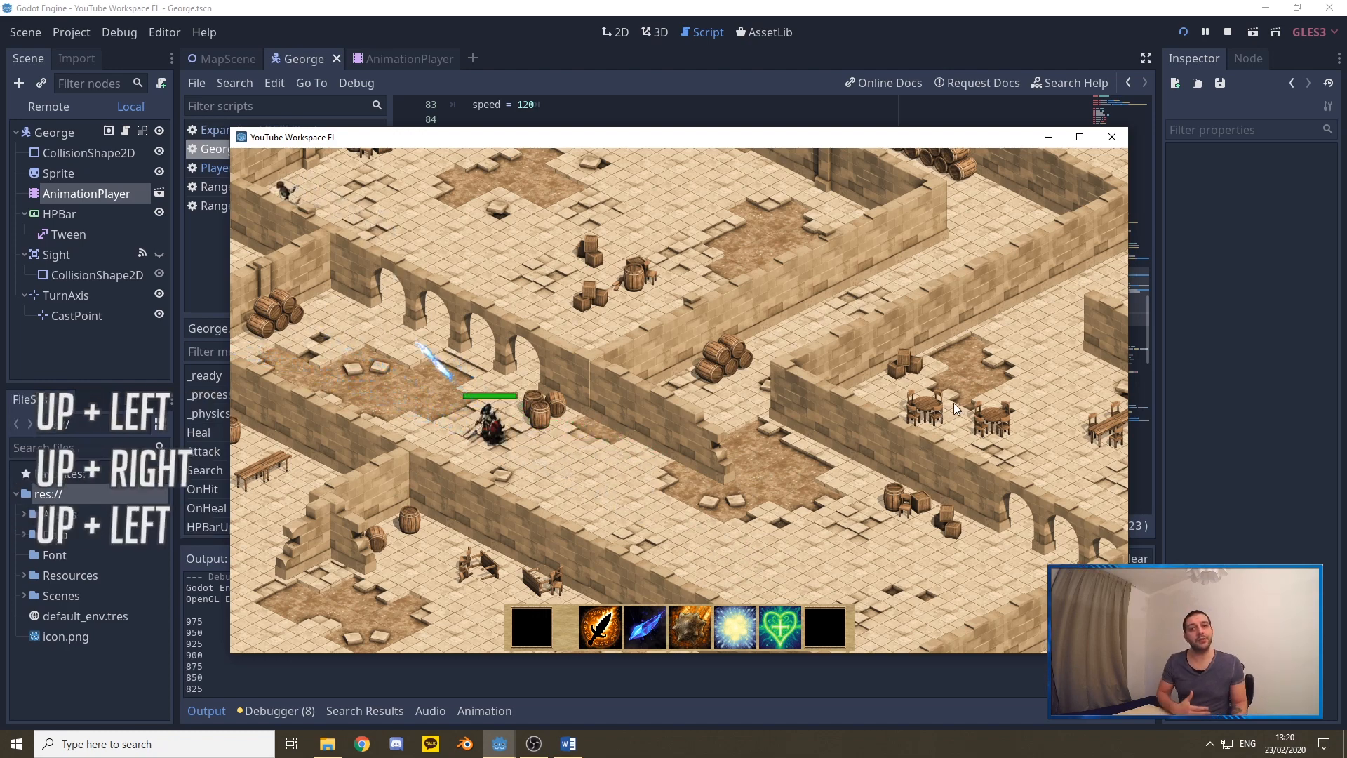
Confirm var move_direction = 135 and return the caret to the Walk line in Search()
click(1227, 32)
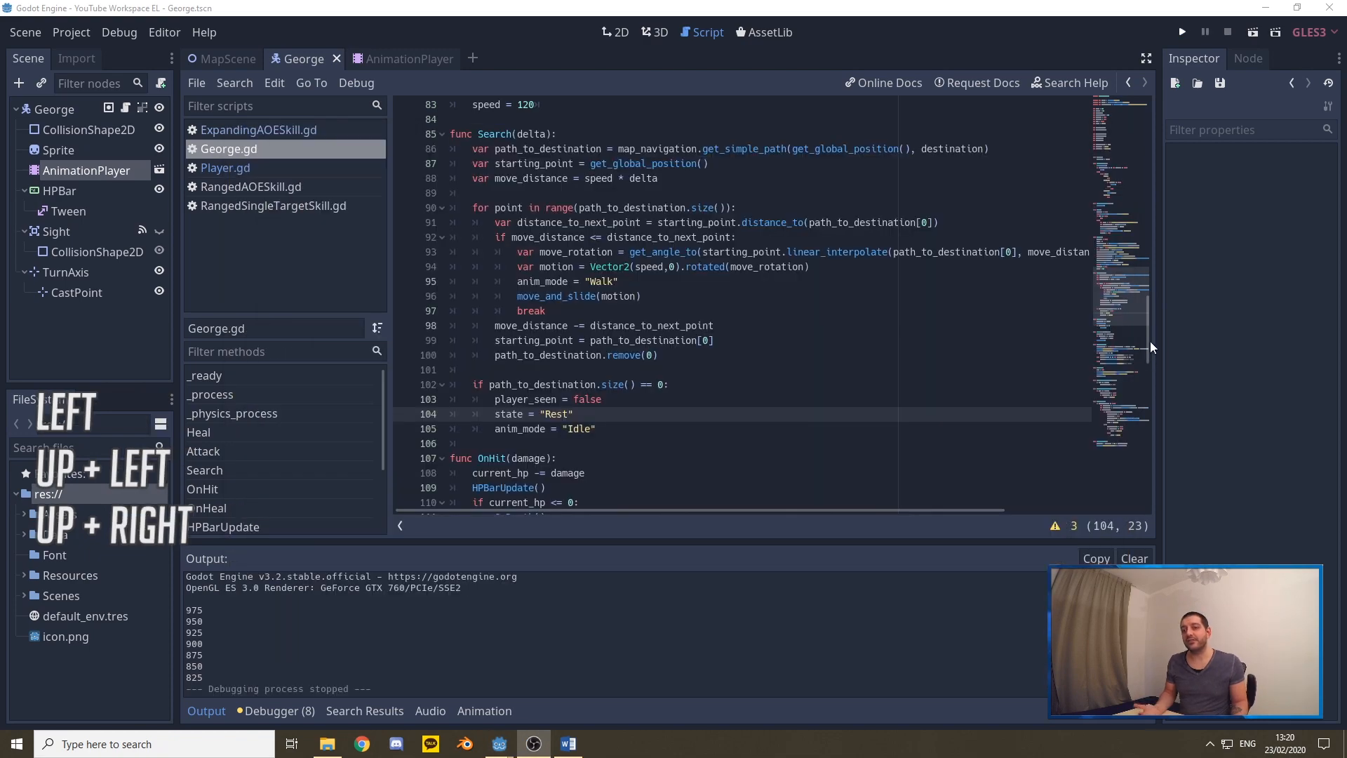
click(700, 325)
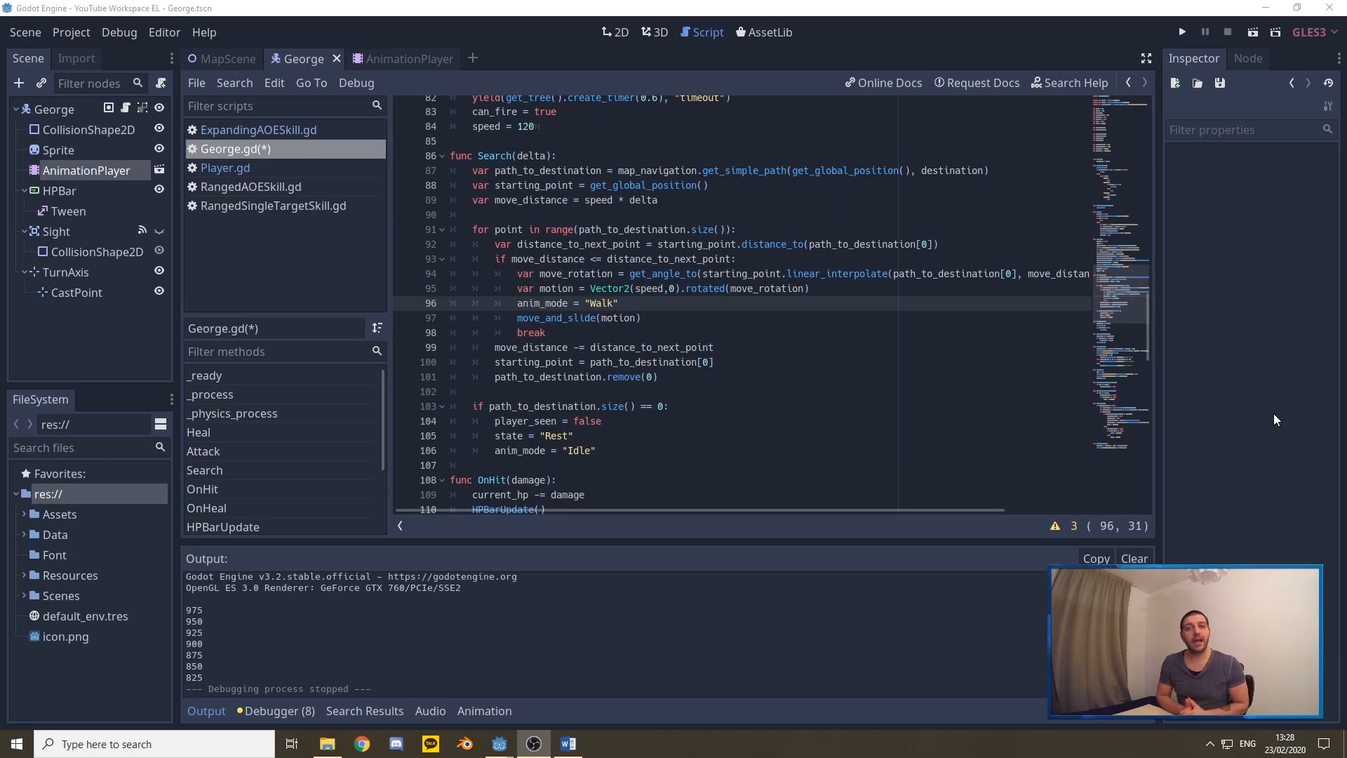
mouse_move(1147, 333)
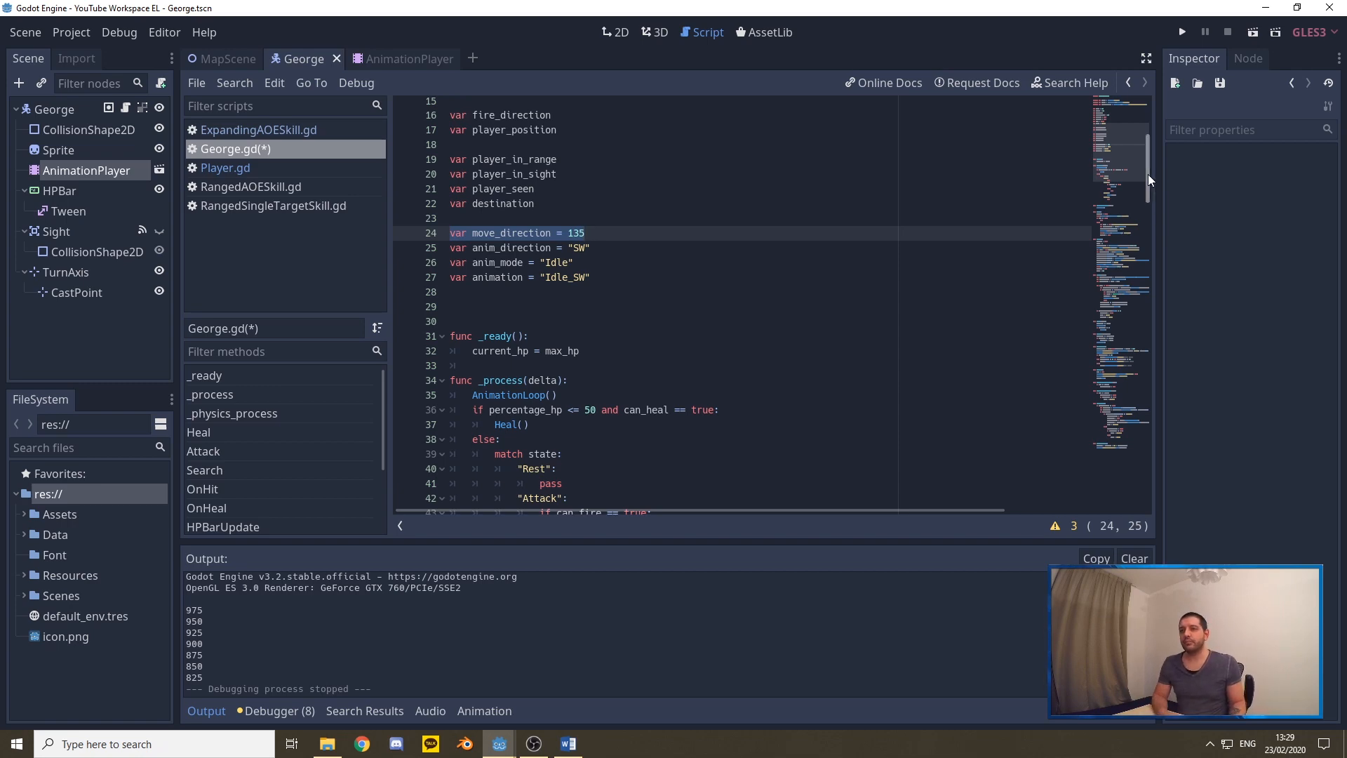
scroll(down, 3)
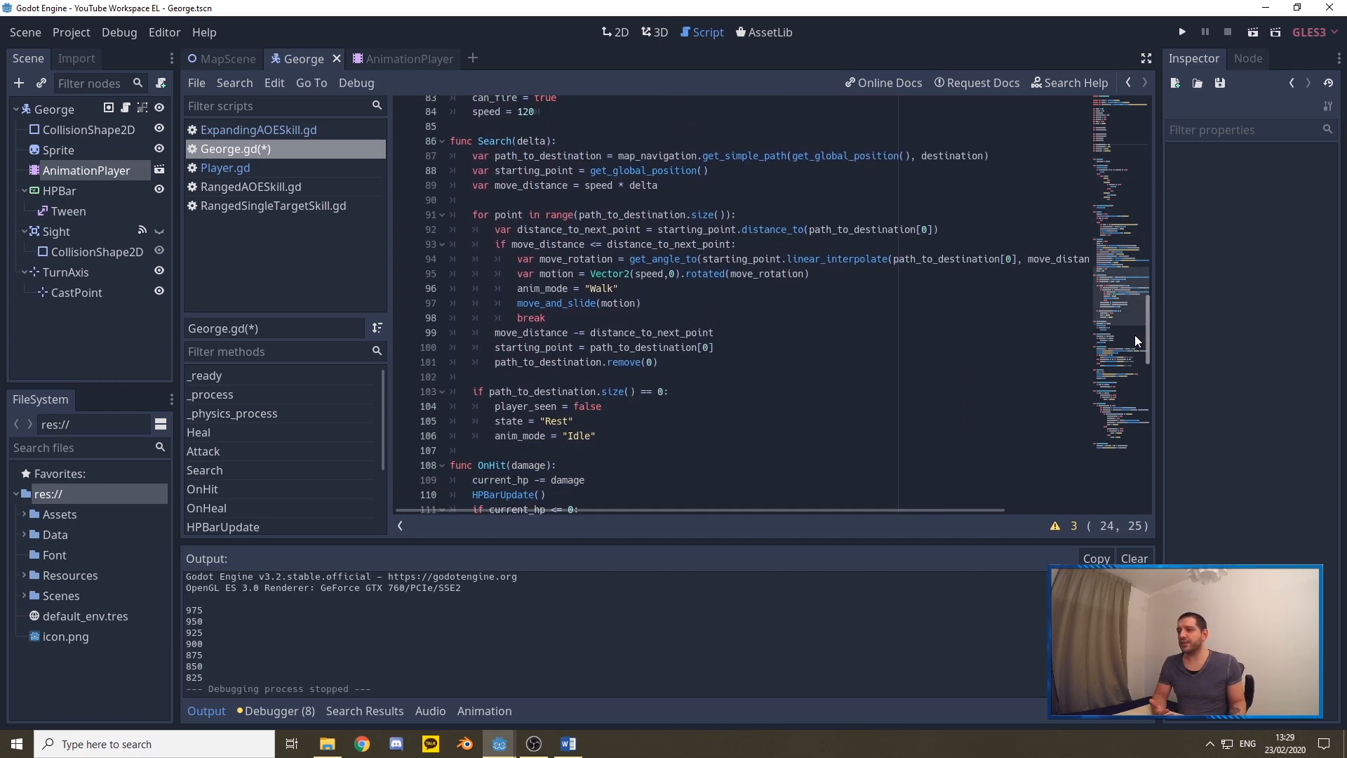
click(618, 288)
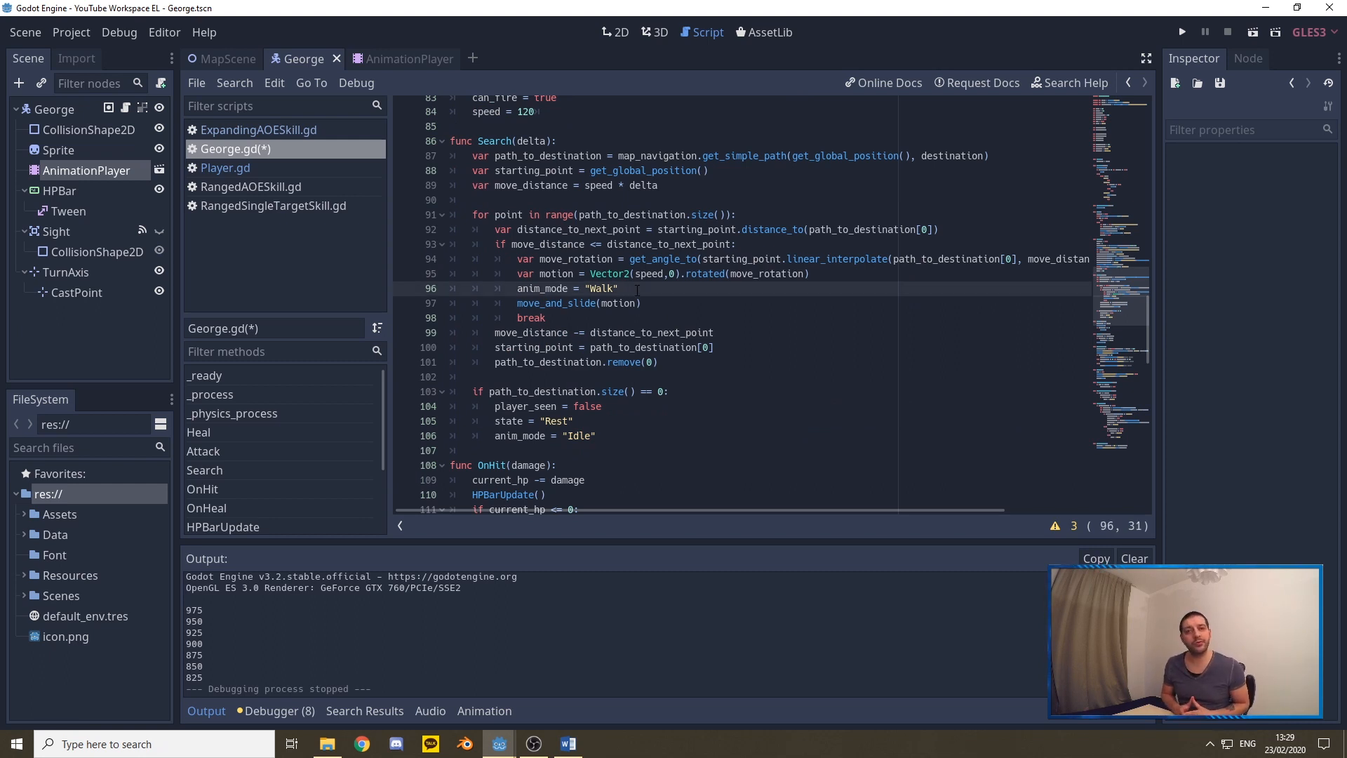
Insert a blank first line in AnimationLoop() above the animation assignment
key(ctrl+v)
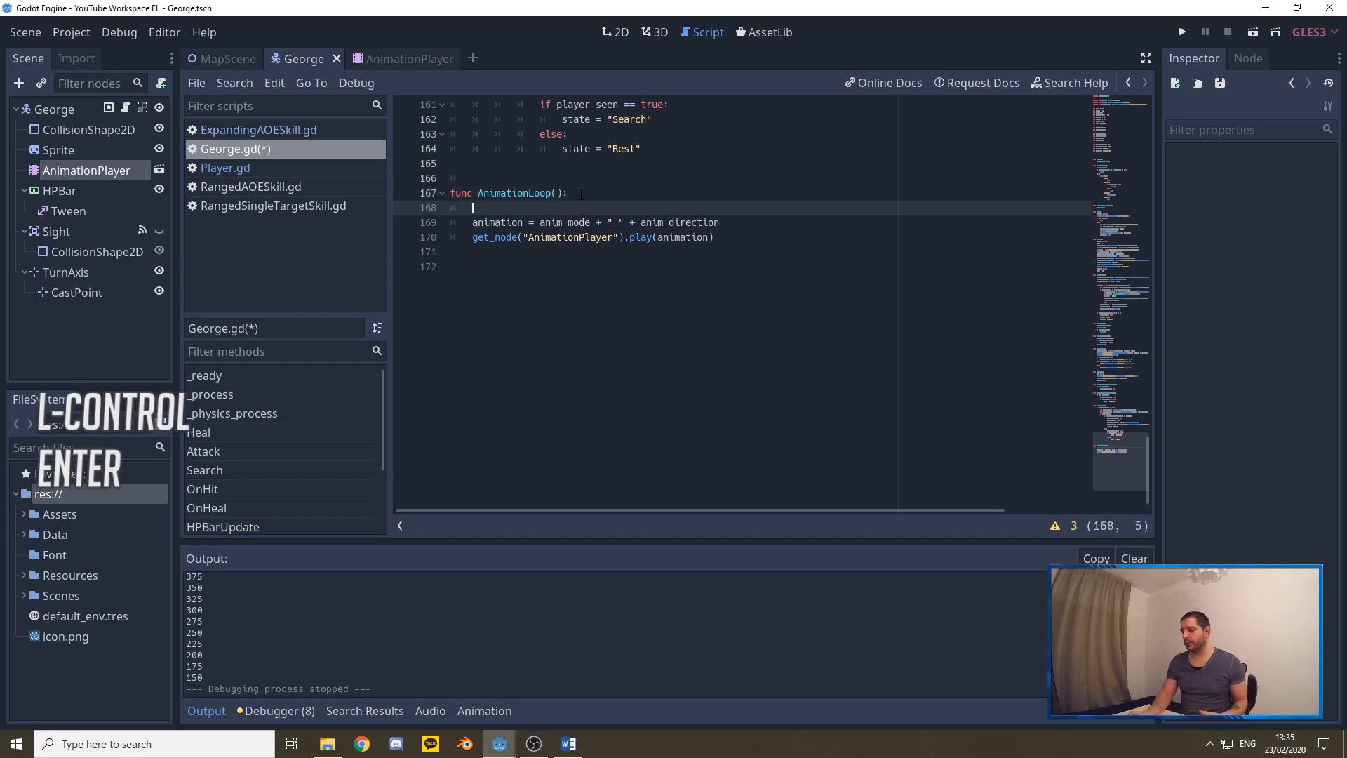
Paste the move_direction if/elif chain setting anim_direction E, SE, S, SW, NE, N, NW, W
key(ctrl+v)
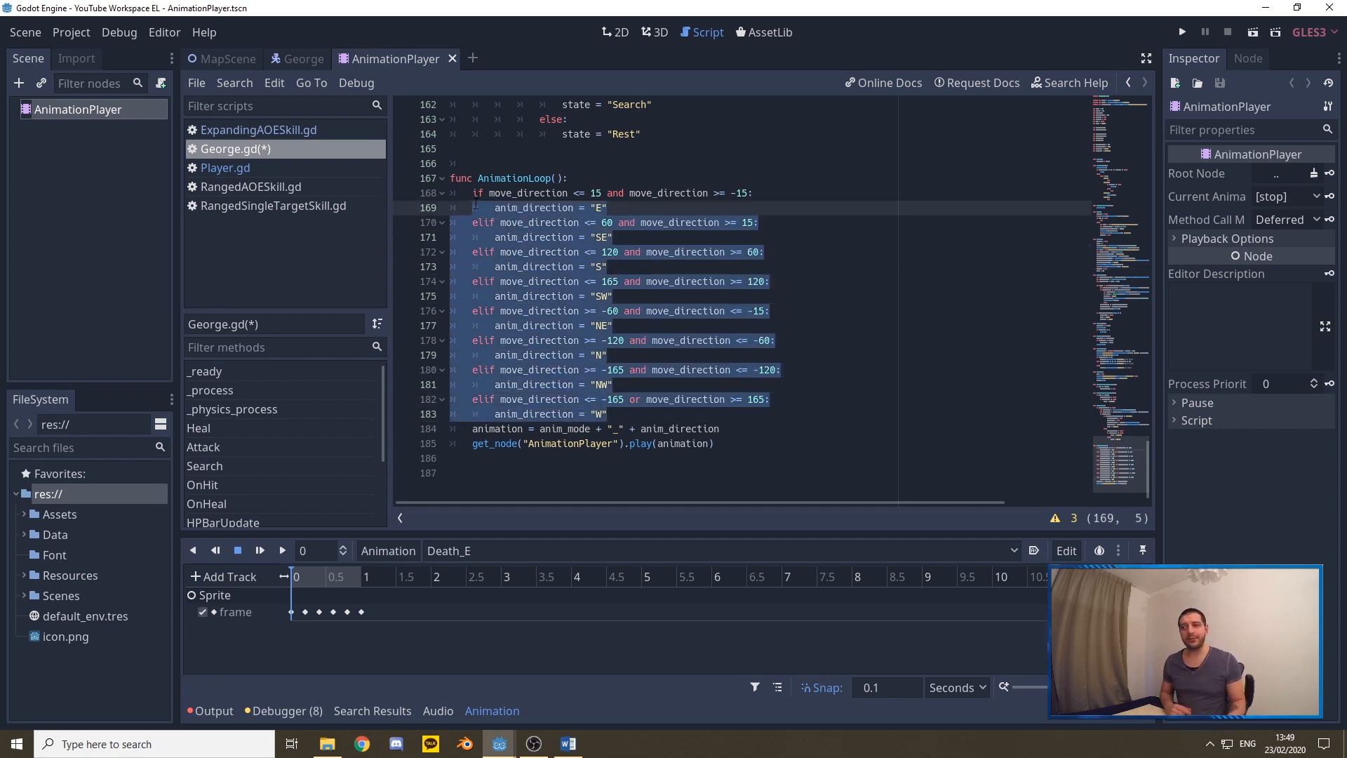
Add anim_mode = "Shoot" after can_fire = false in Attack()
click(581, 251)
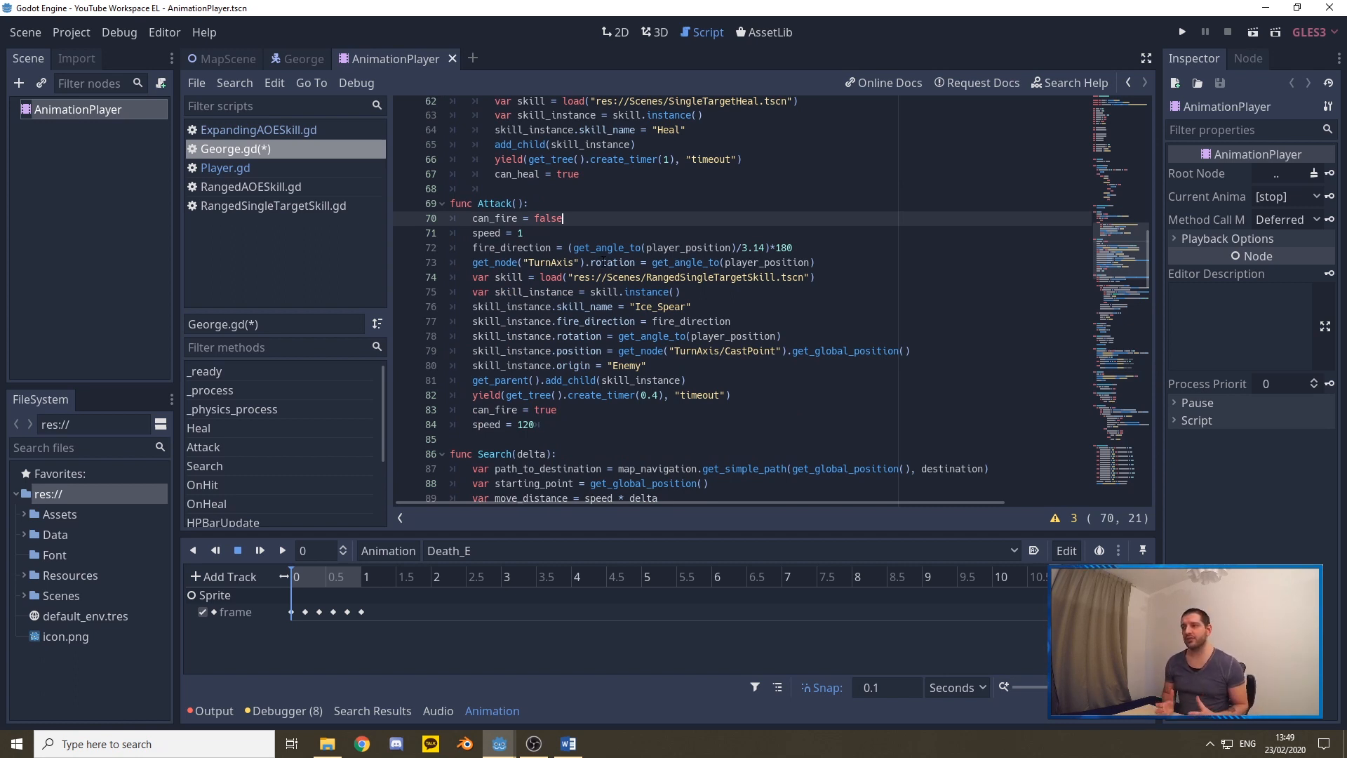
text(anim_mode = ")
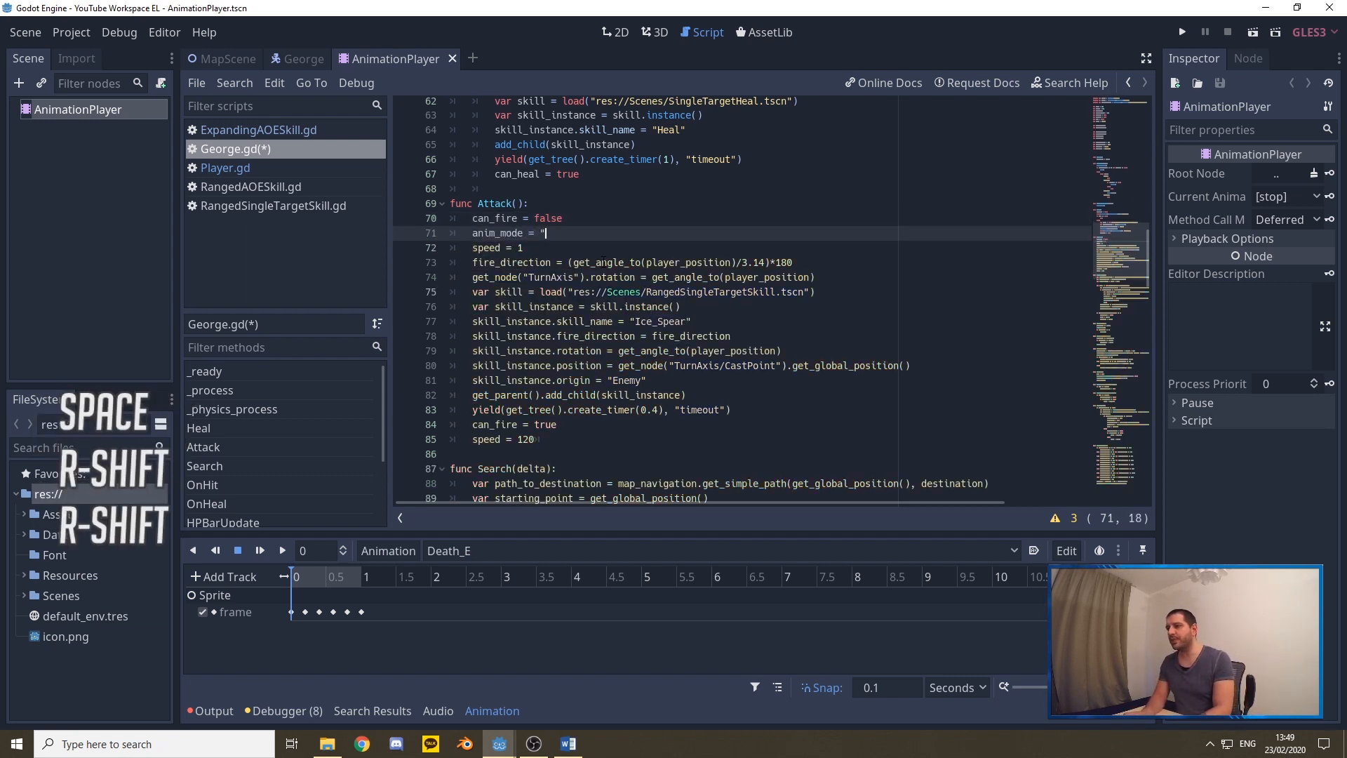
text(Shoot")
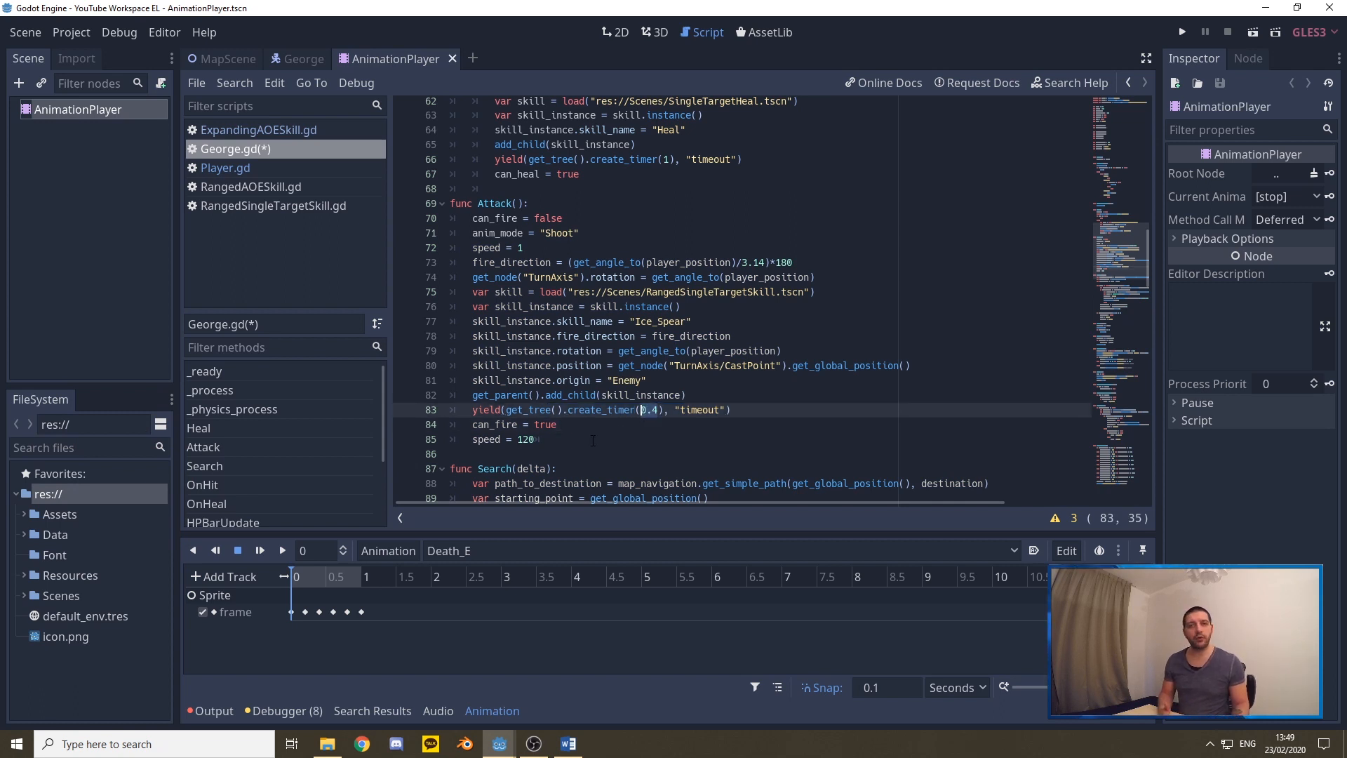
Add anim_mode = "Idle" after can_fire = true in Attack()
click(567, 425)
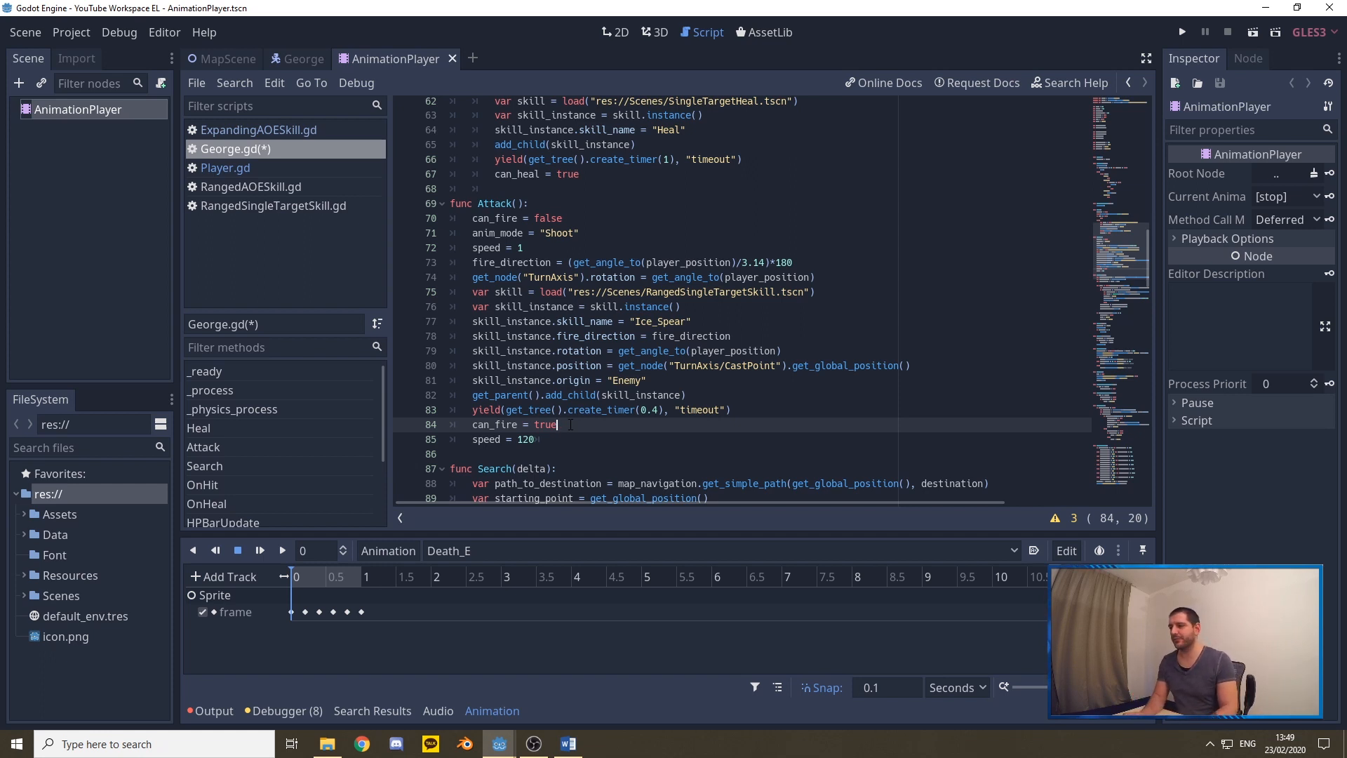
text(anim_mode = "Idle)
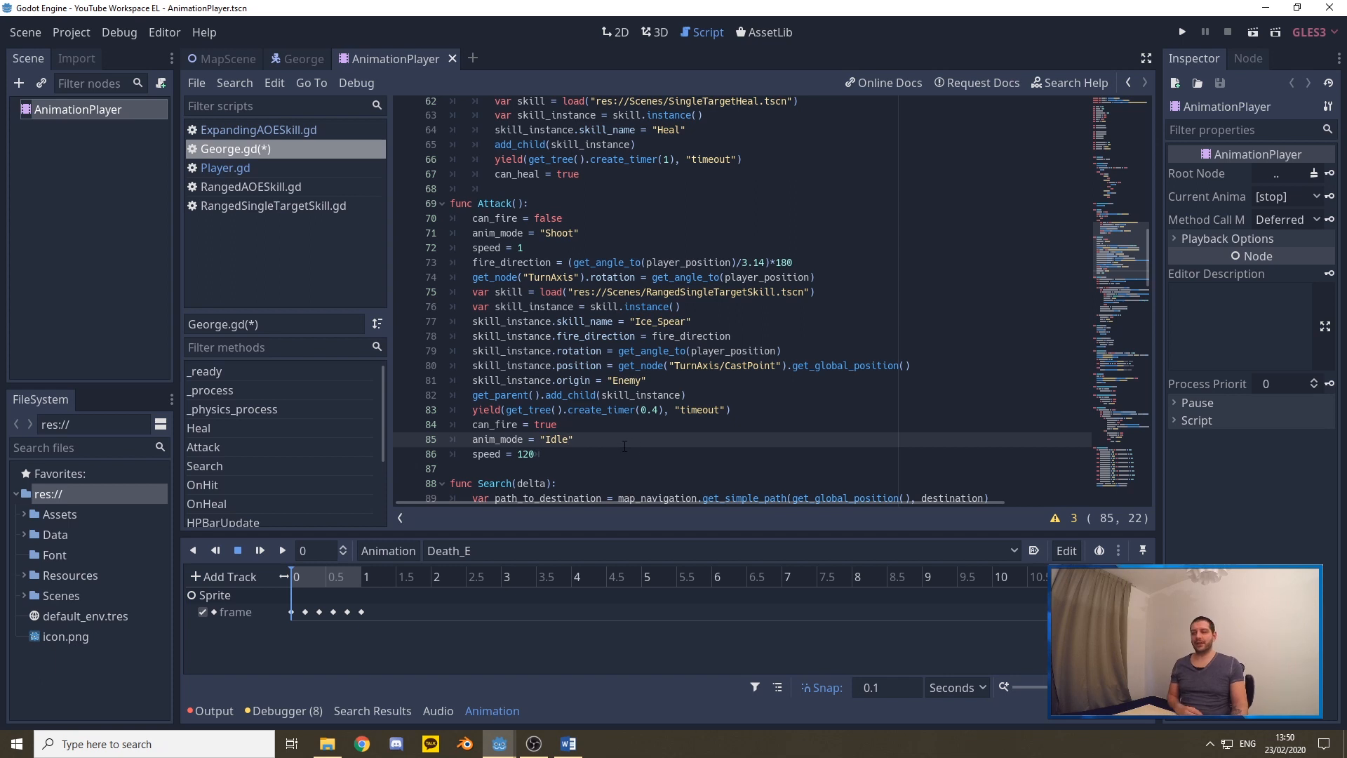
click(556, 425)
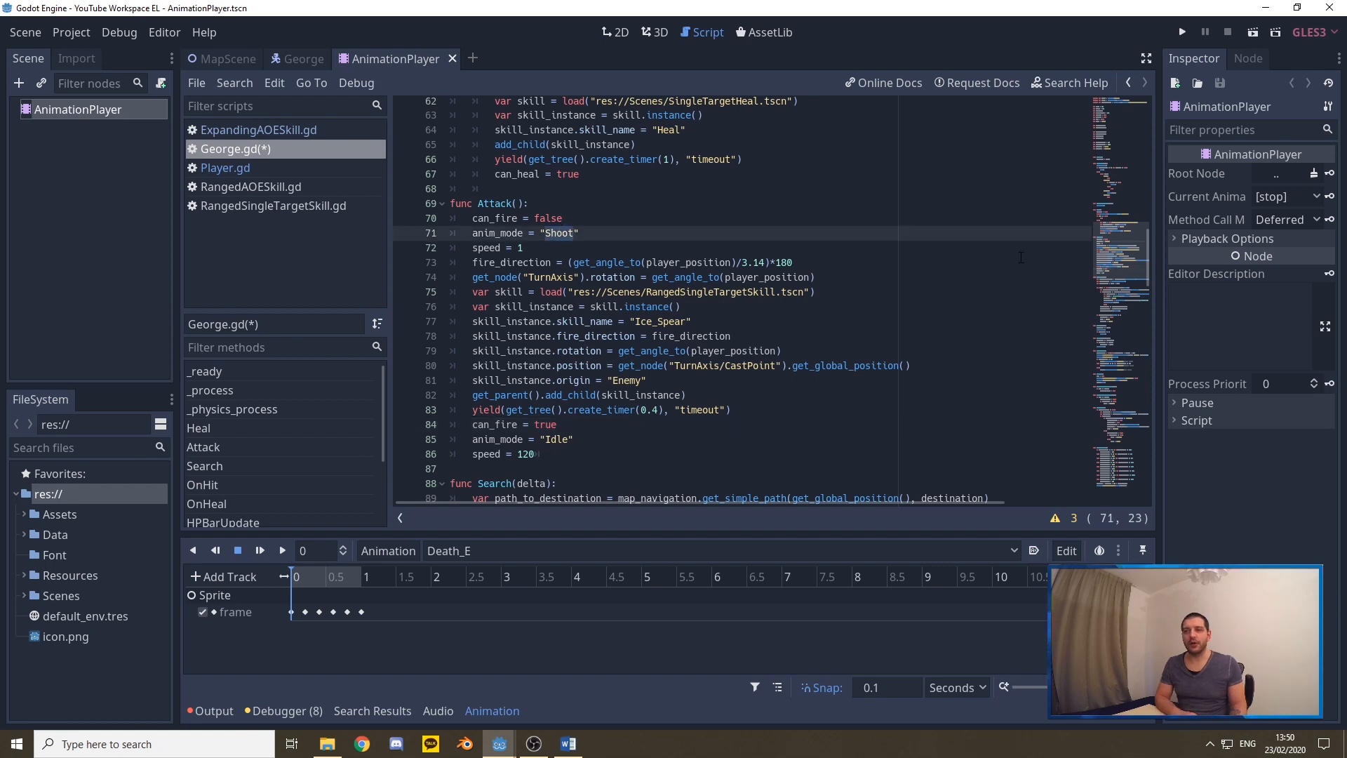
Duplicate the direction chain under if anim_mode == "Shoot" using fire_direction, Walk using move_direction
scroll(down, 3)
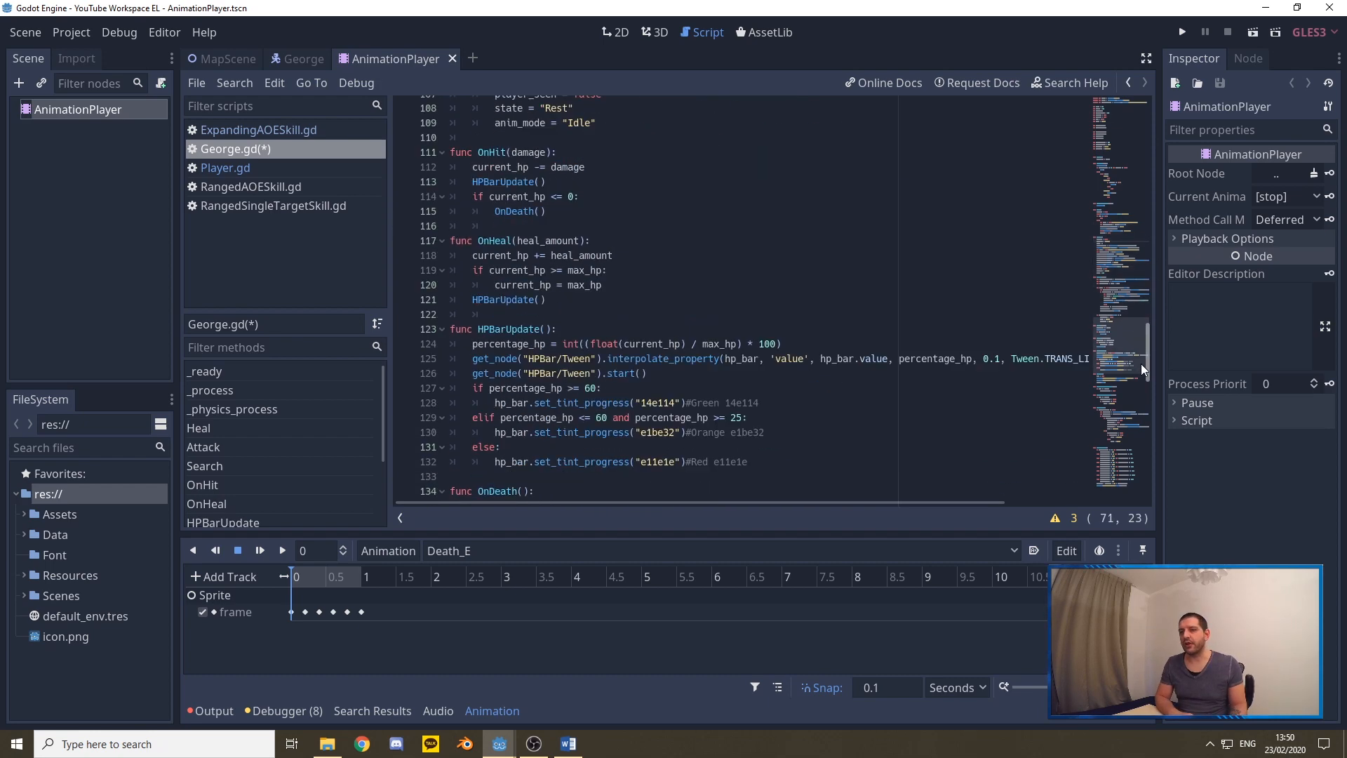
scroll(down, 3)
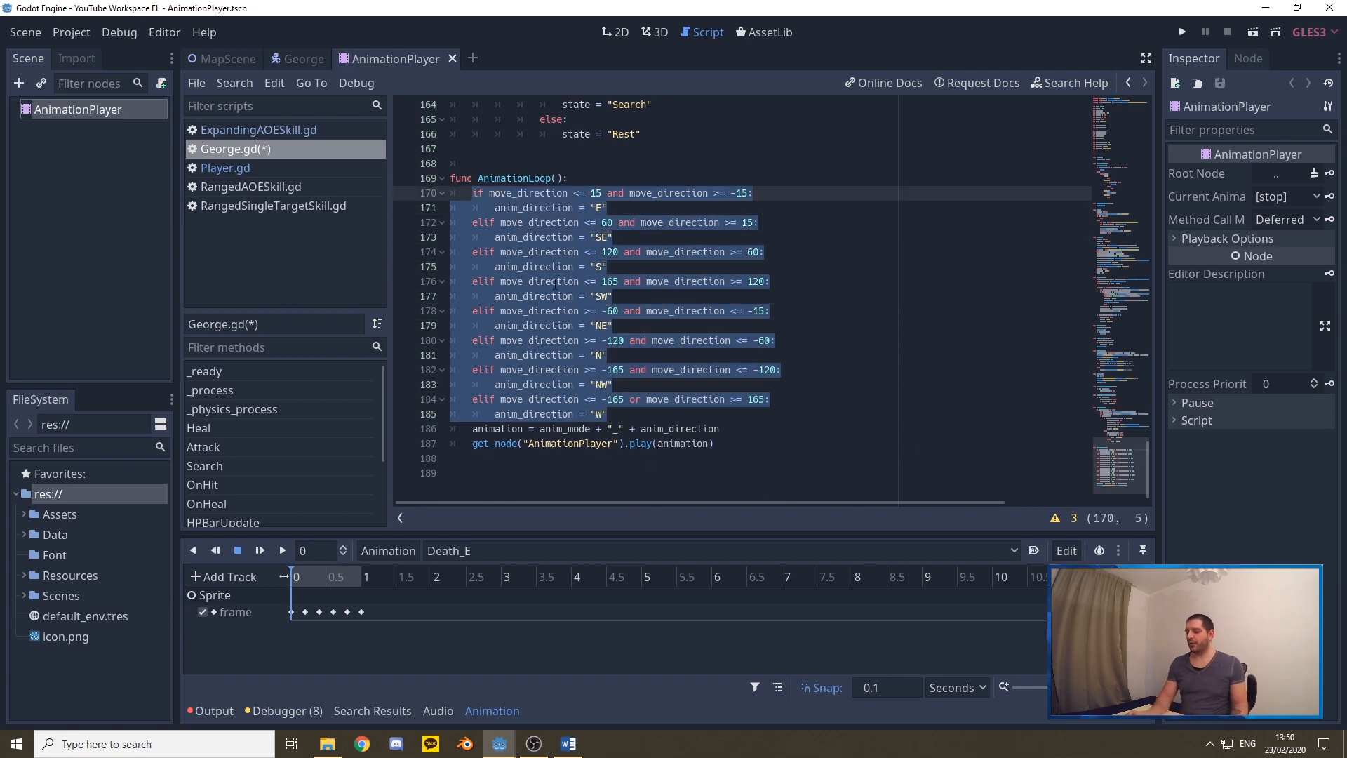
key(ctrl+v)
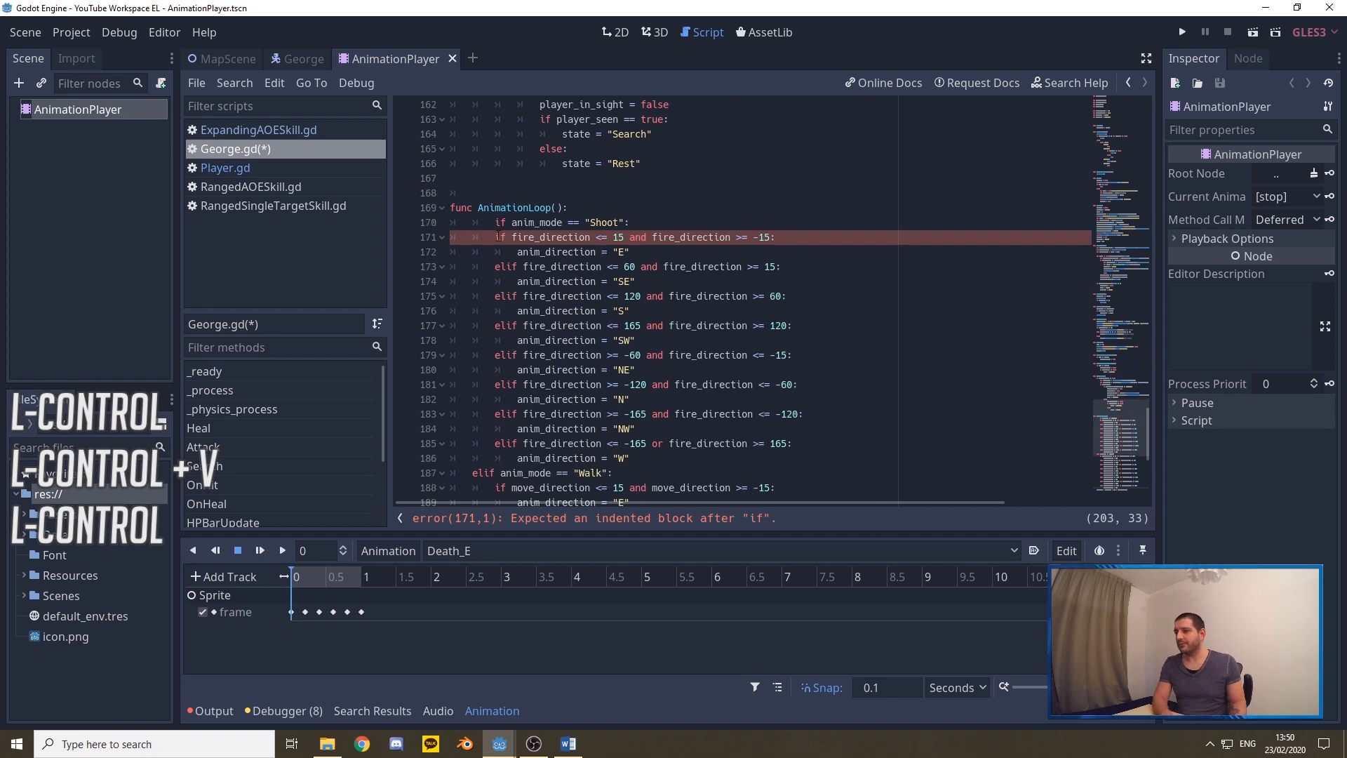
key(Backspace)
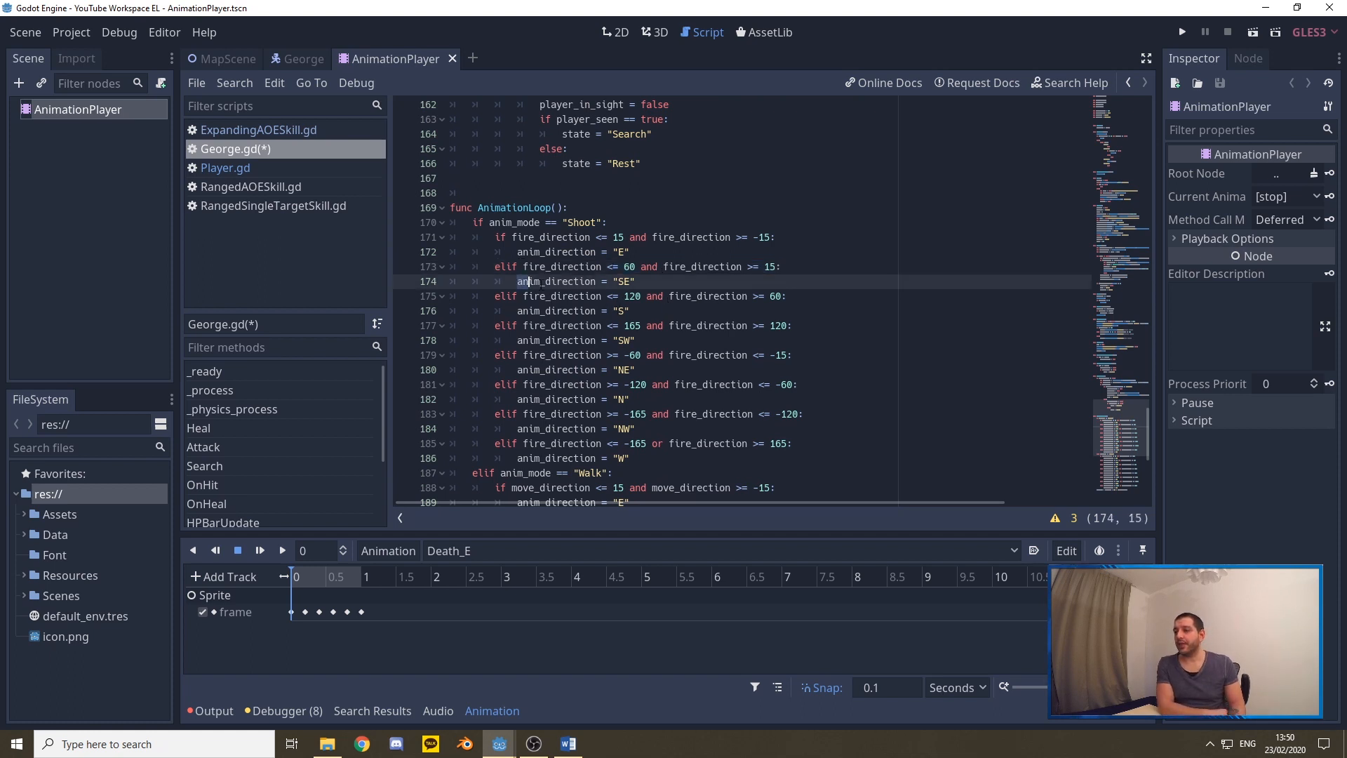
double_click(554, 280)
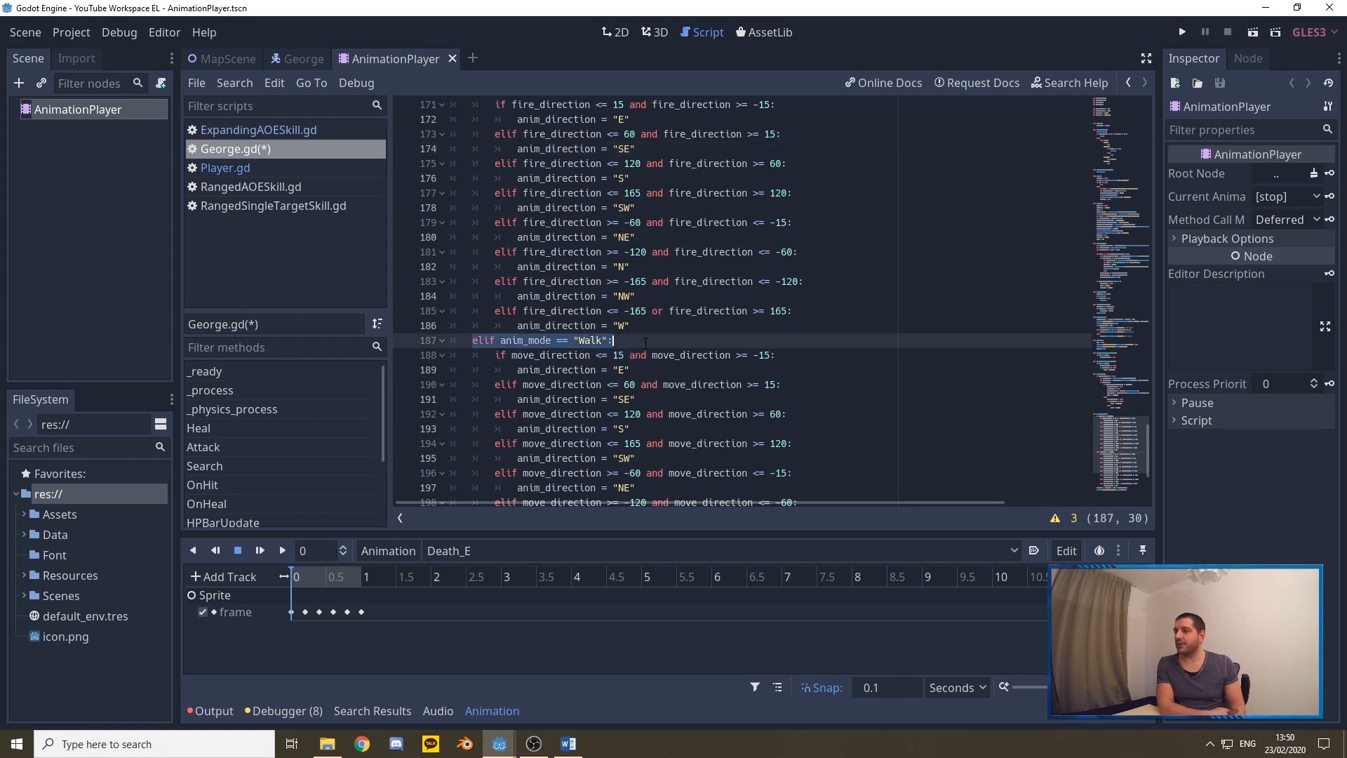
scroll(down, 3)
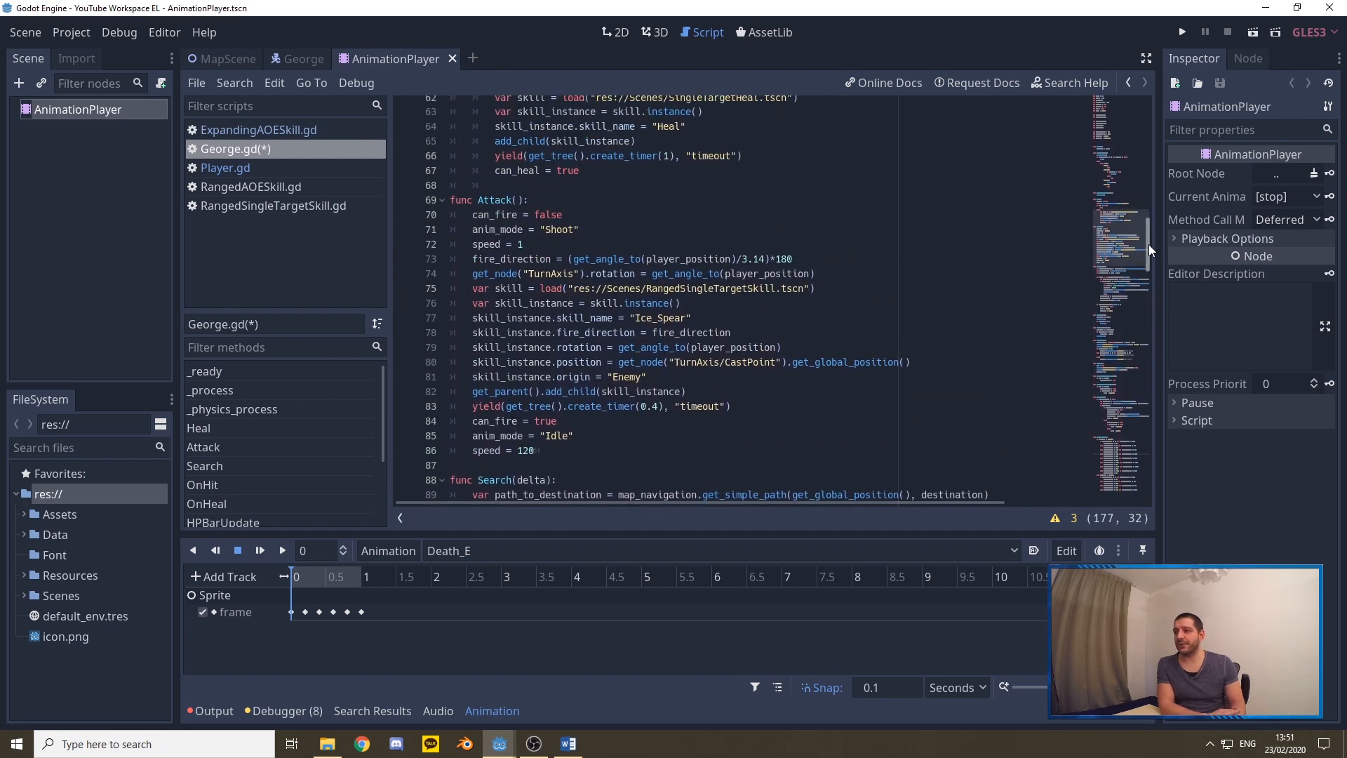
double_click(513, 258)
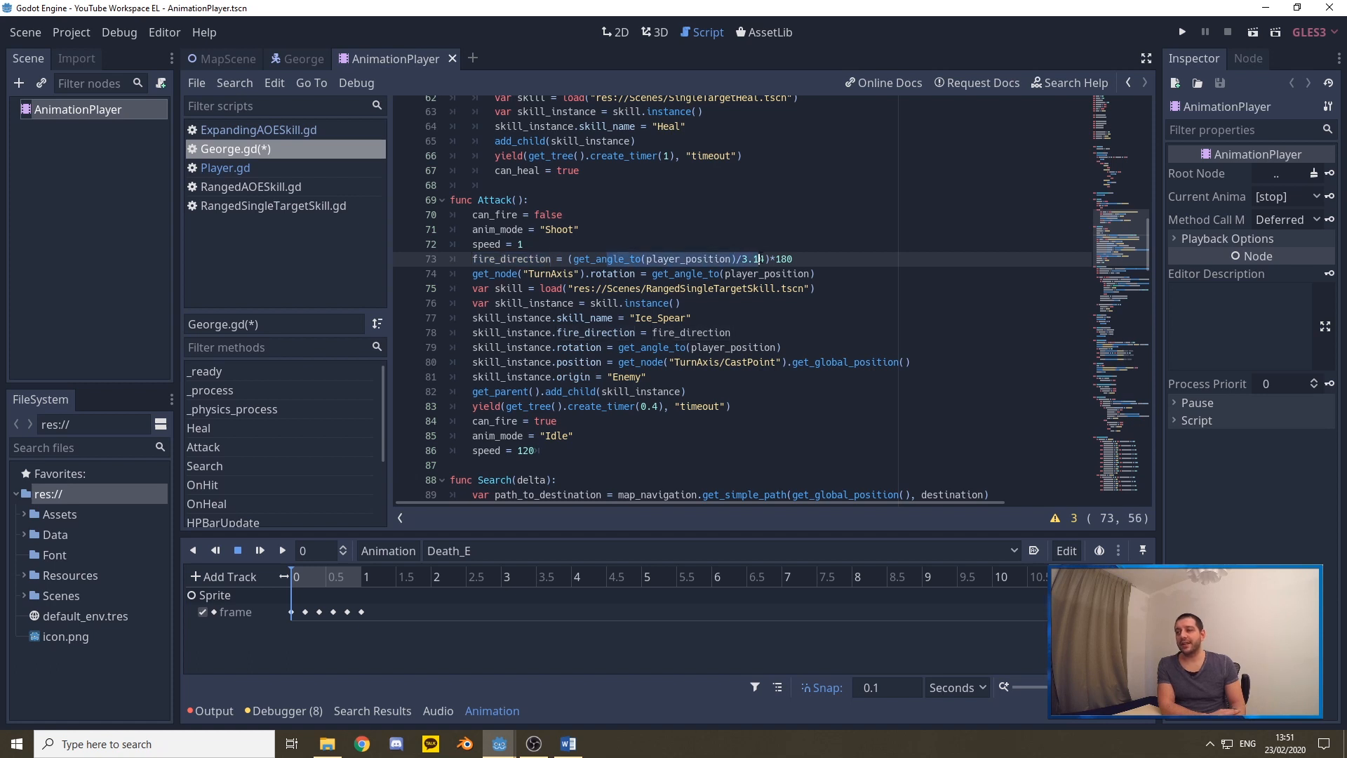
text(4)
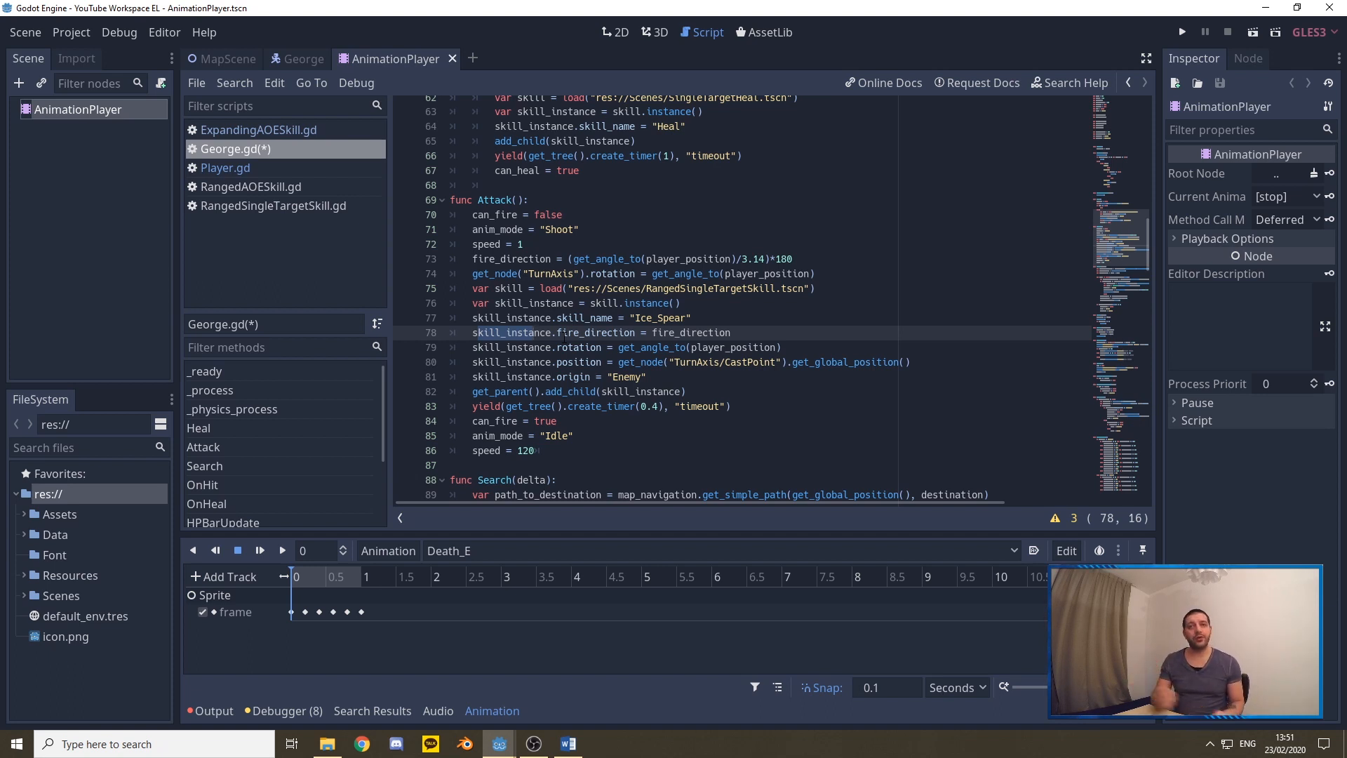
click(1182, 32)
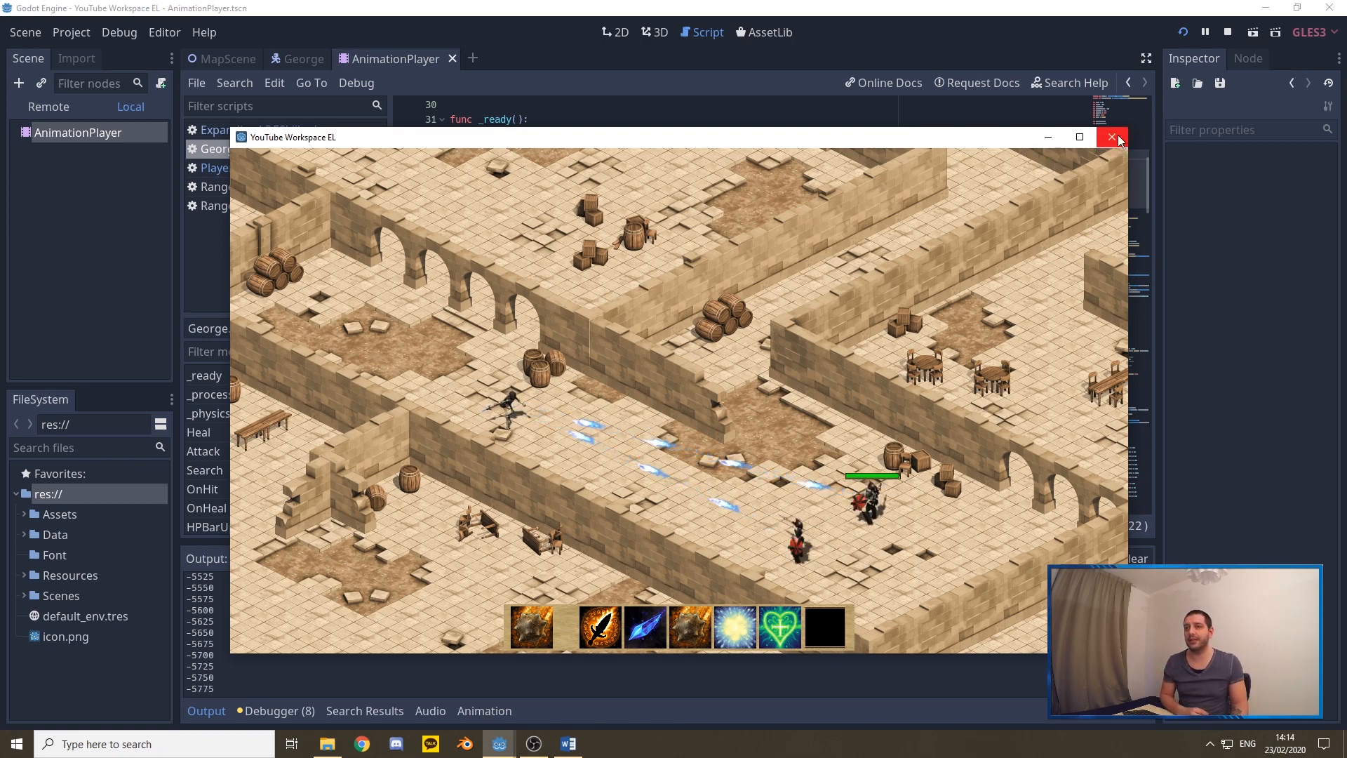
Close the running game window after watching George walk and shoot ice spears
click(1111, 137)
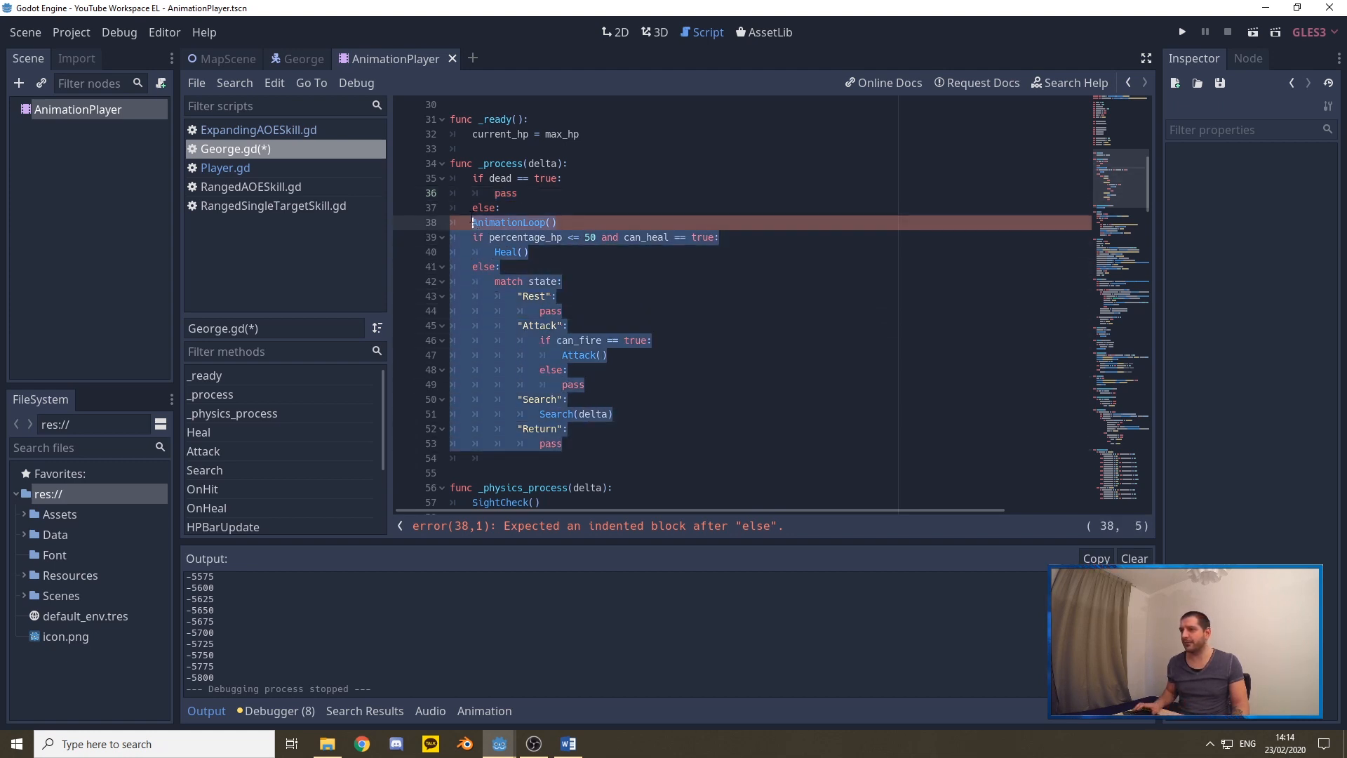
Indent George's _process logic under the else branch to clear the error, then rerun
click(537, 399)
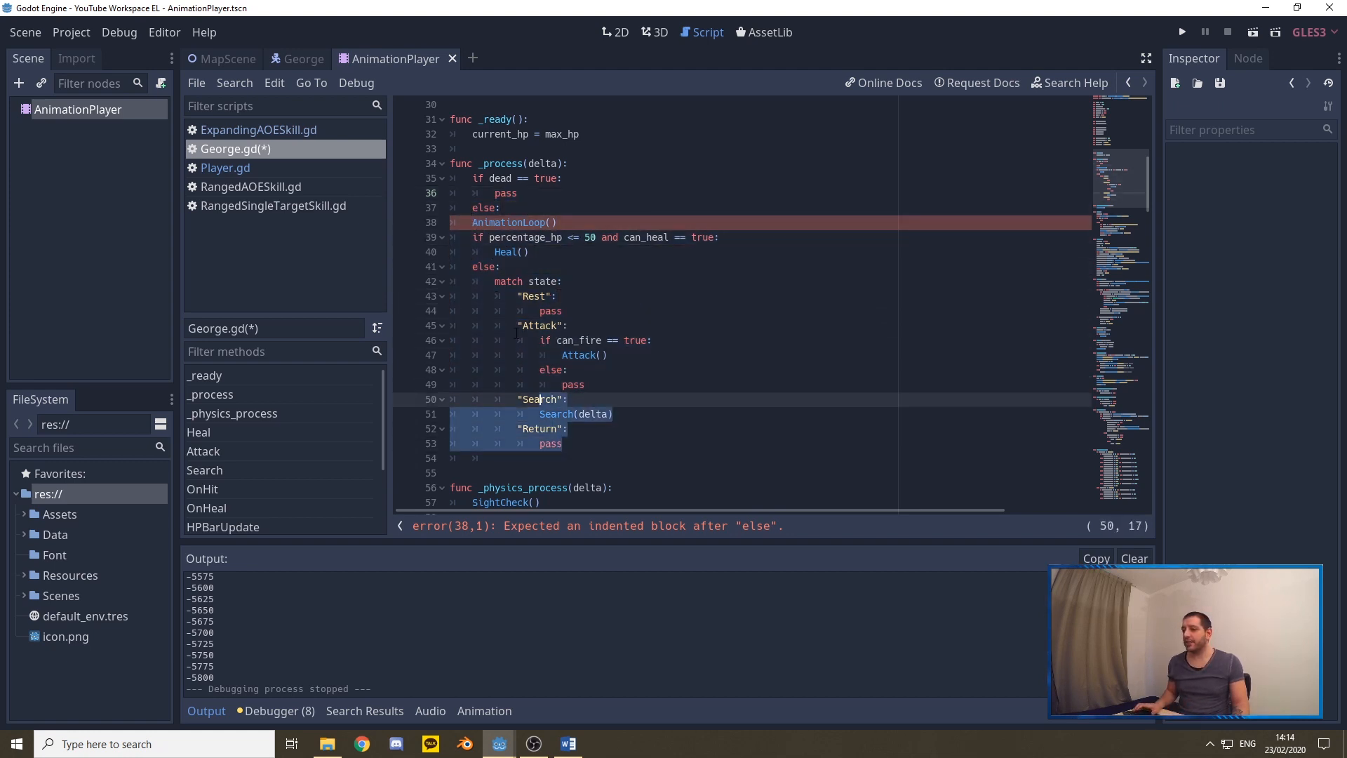
key(Tab)
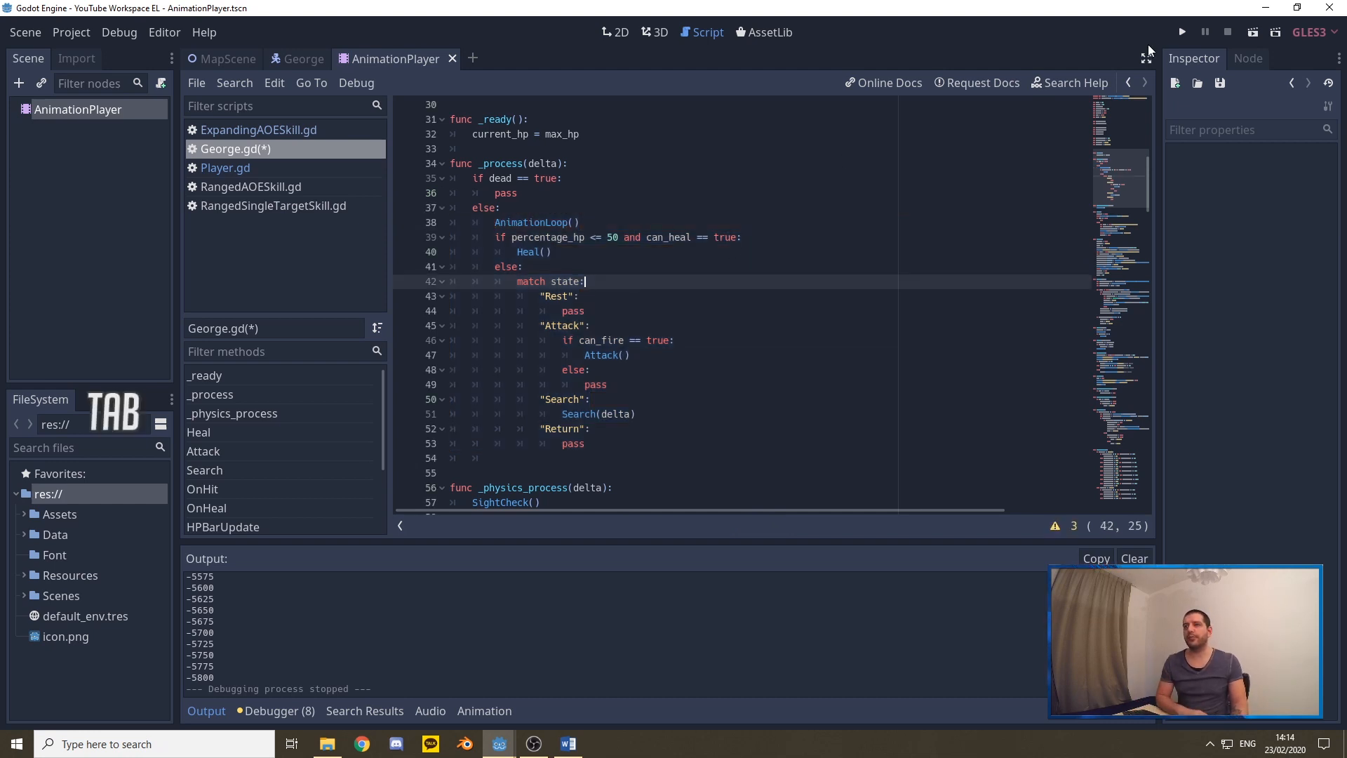
click(1182, 31)
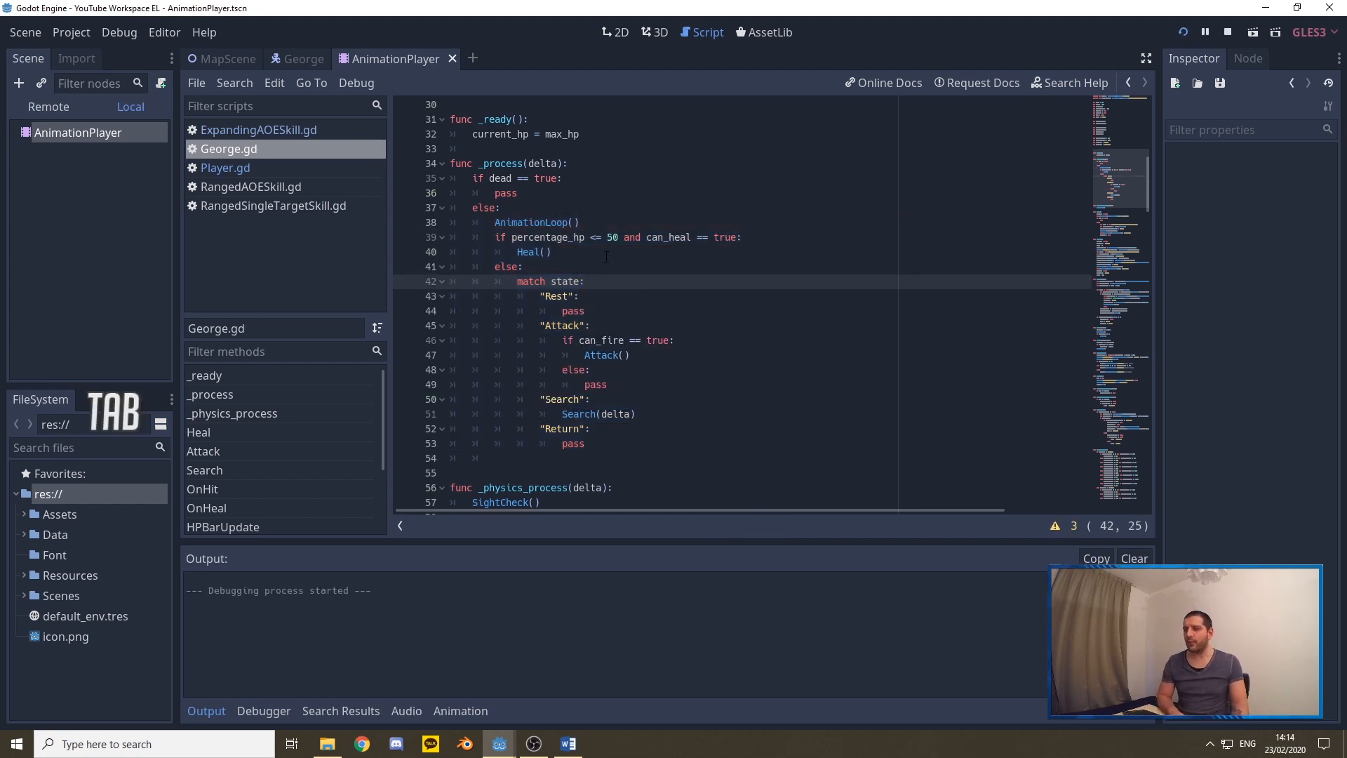